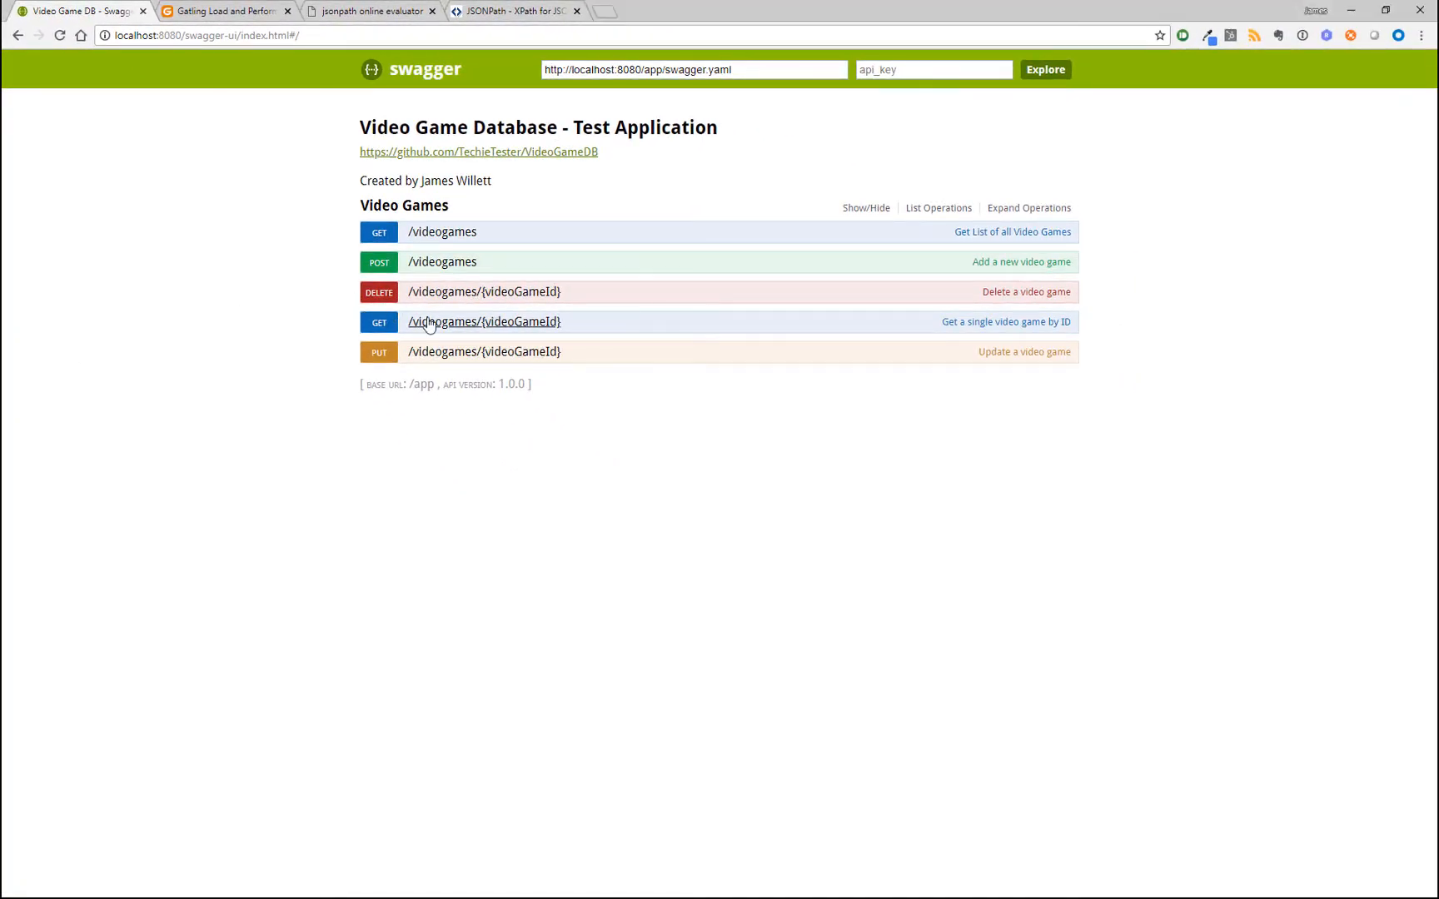
# Fetch video game 1 from GET /videogames/{videoGameId} and copy its JSON response body.
pyautogui.click(483, 321)
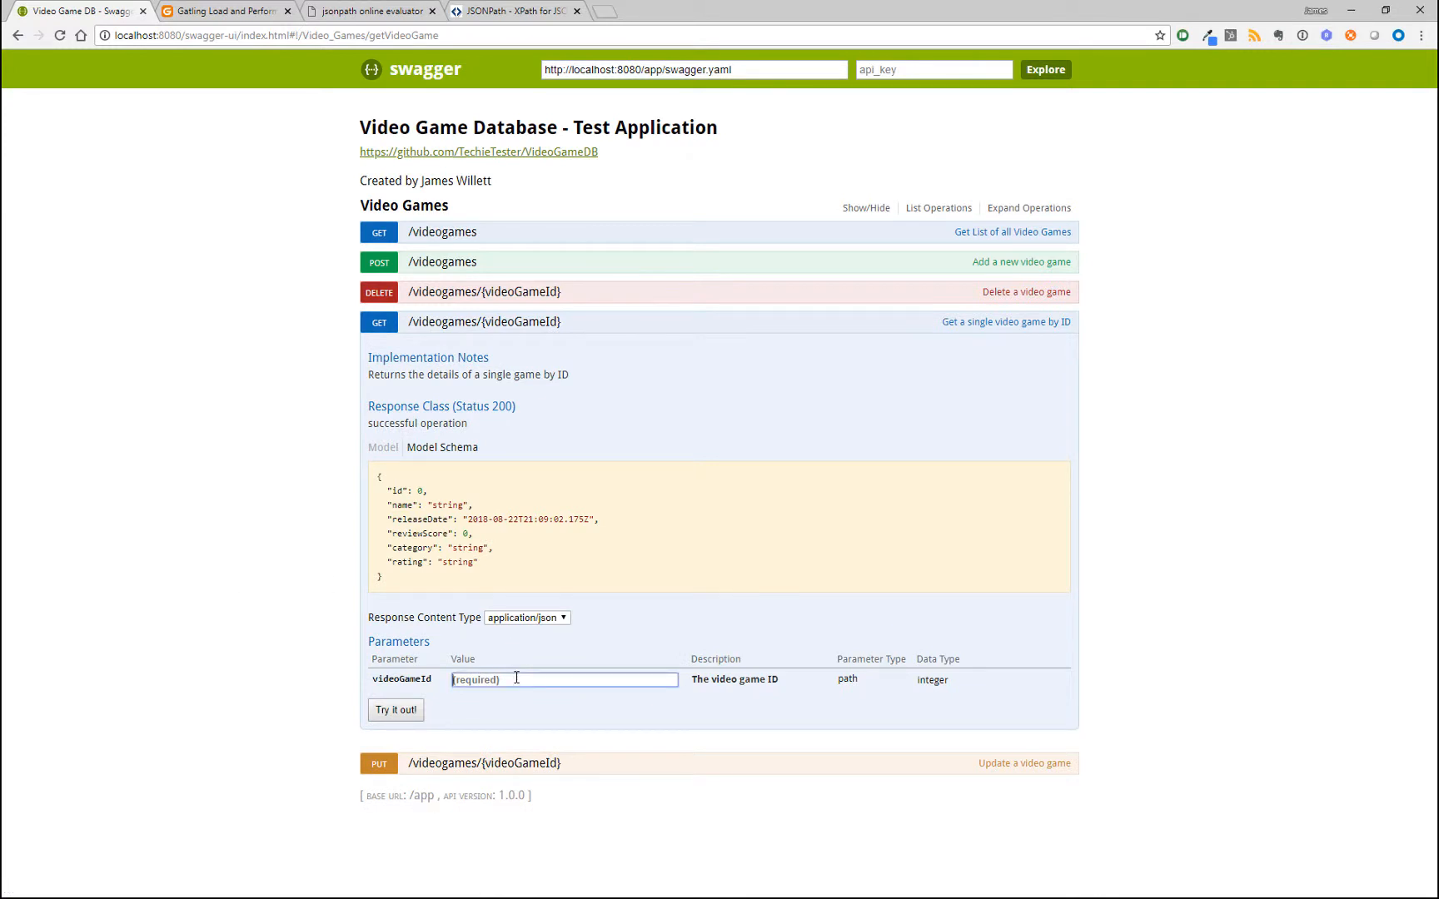
pyautogui.click(394, 709)
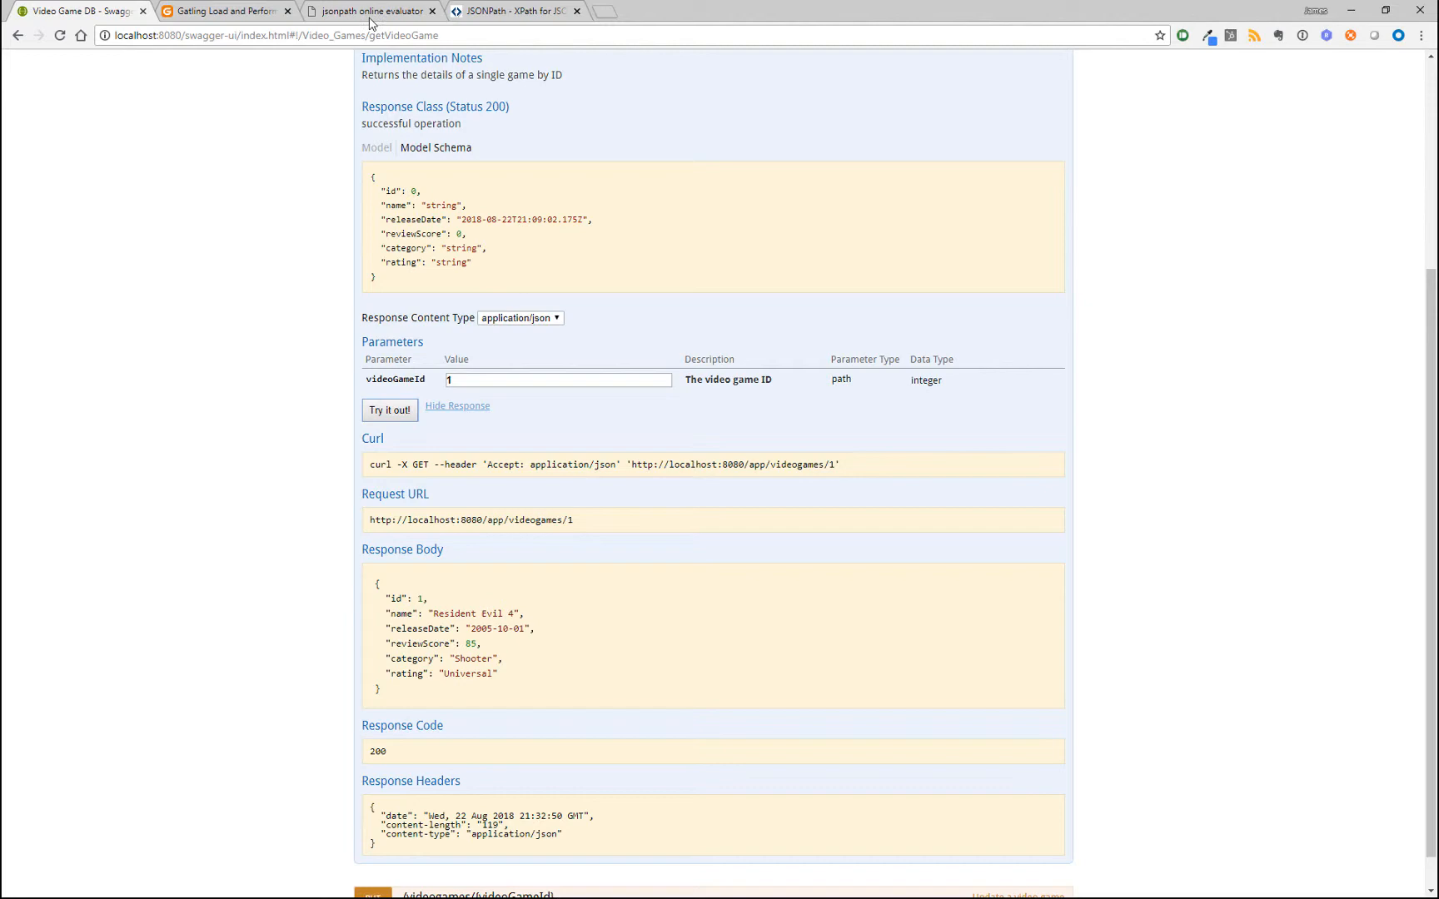
pyautogui.click(385, 12)
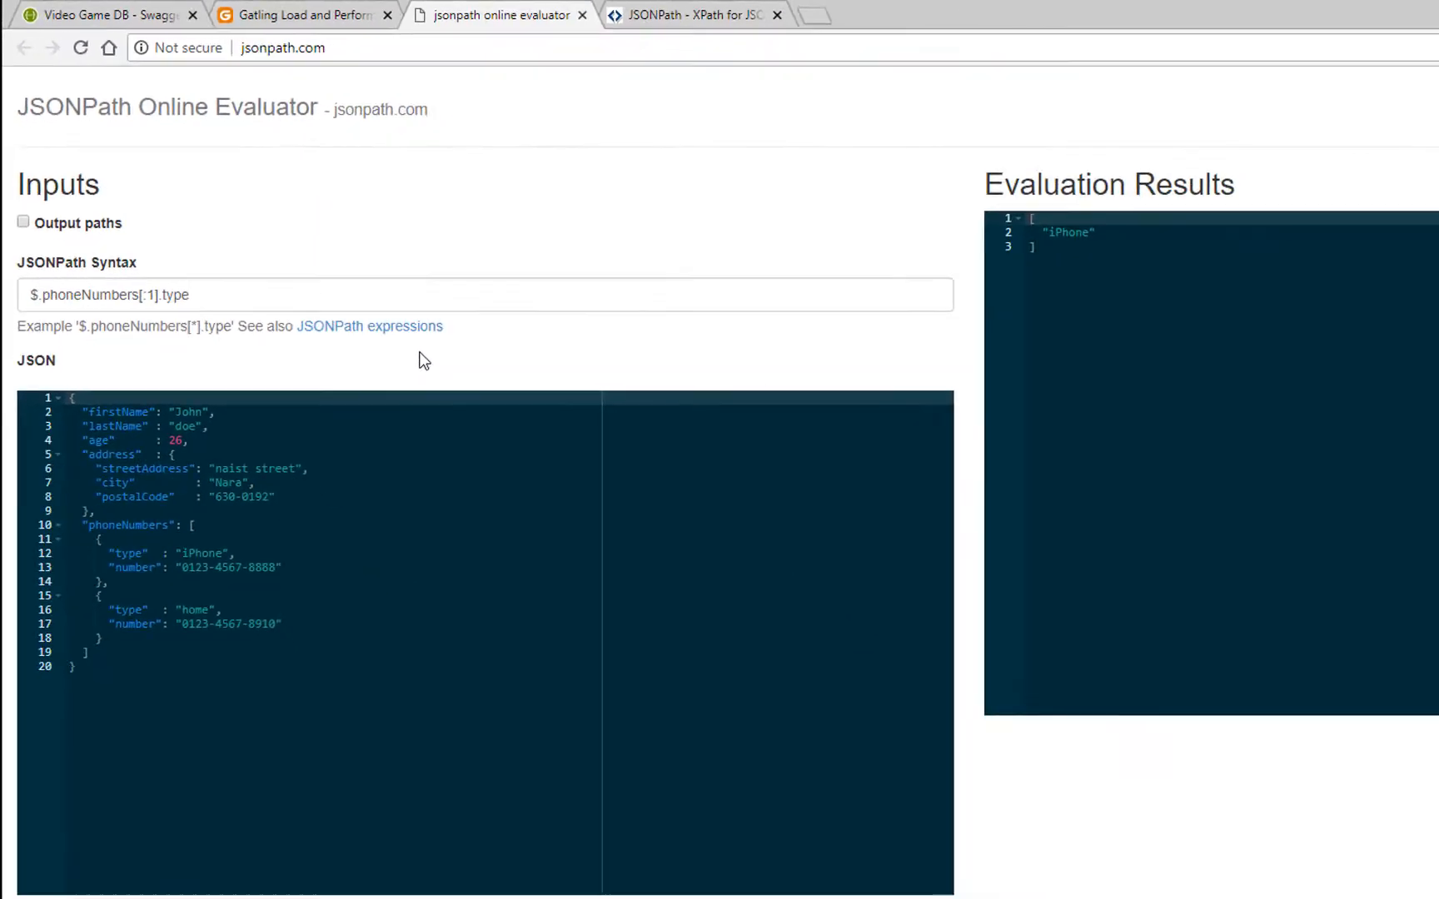
pyautogui.click(100, 15)
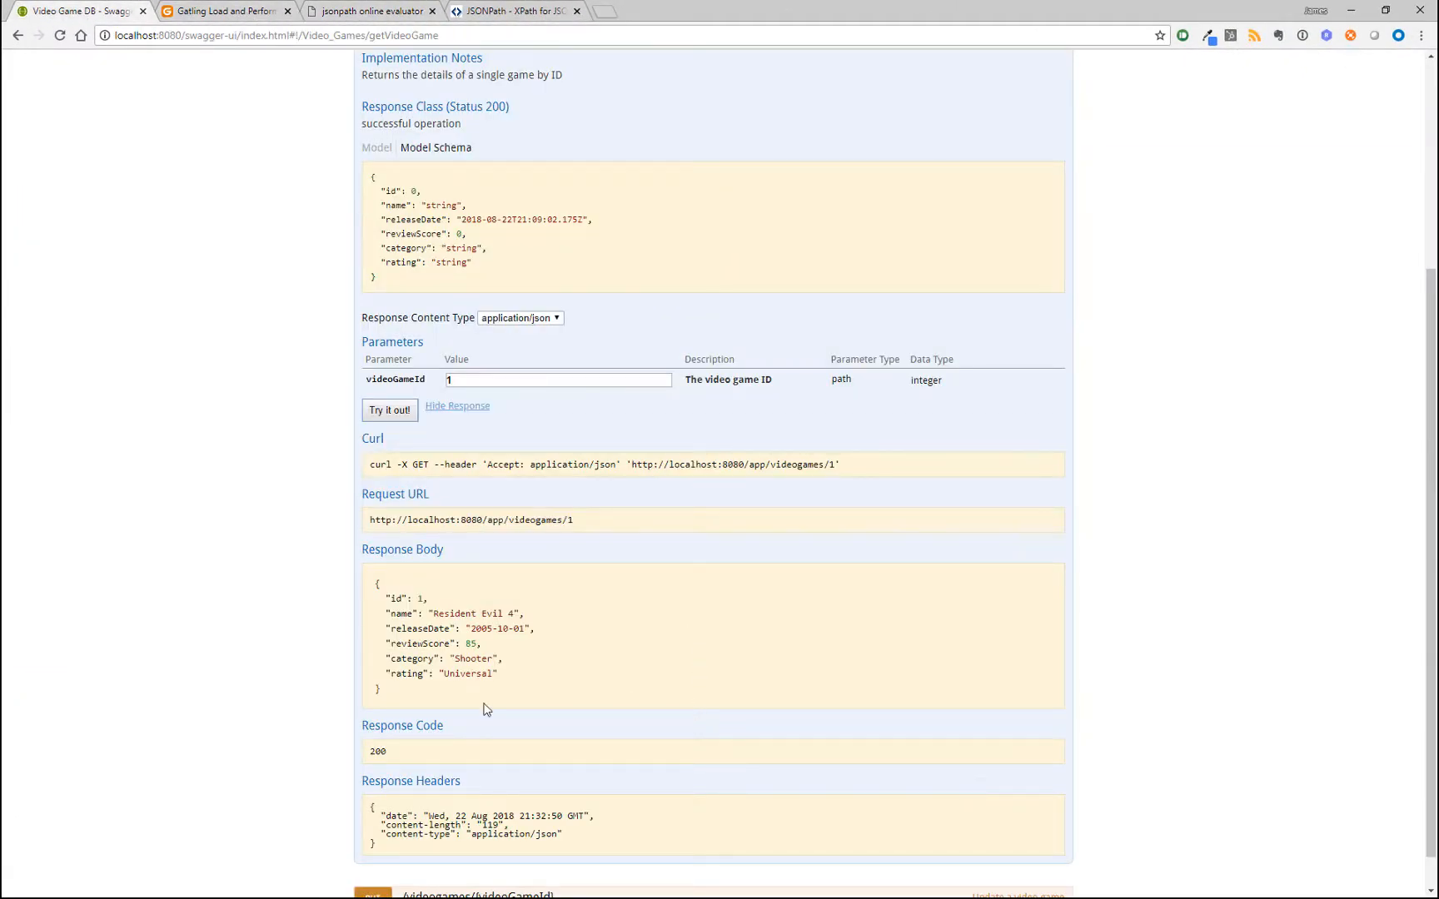
pyautogui.rightClick(398, 600)
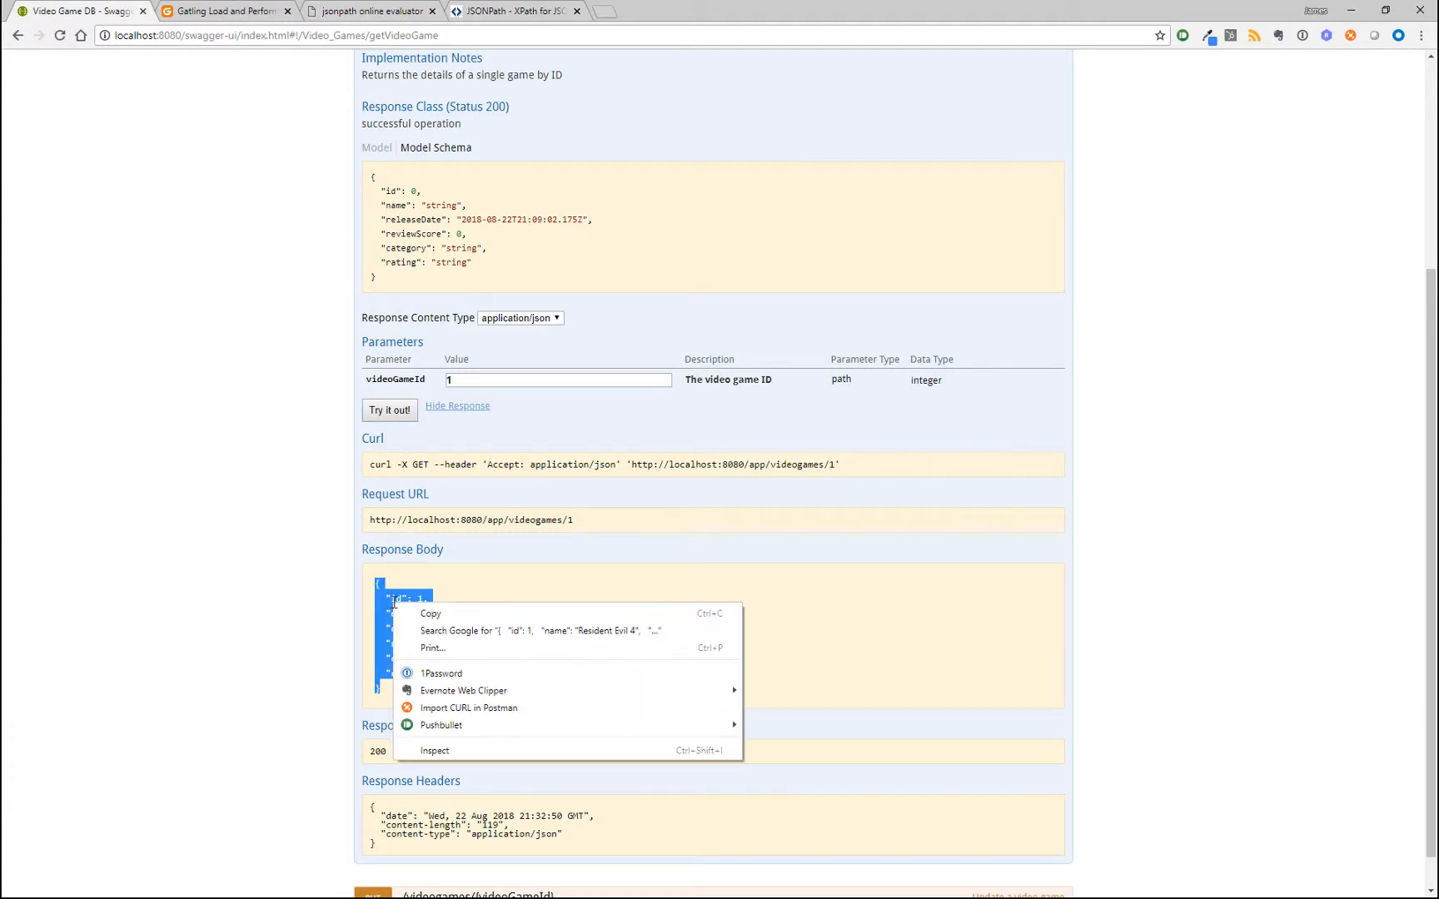
pyautogui.click(384, 11)
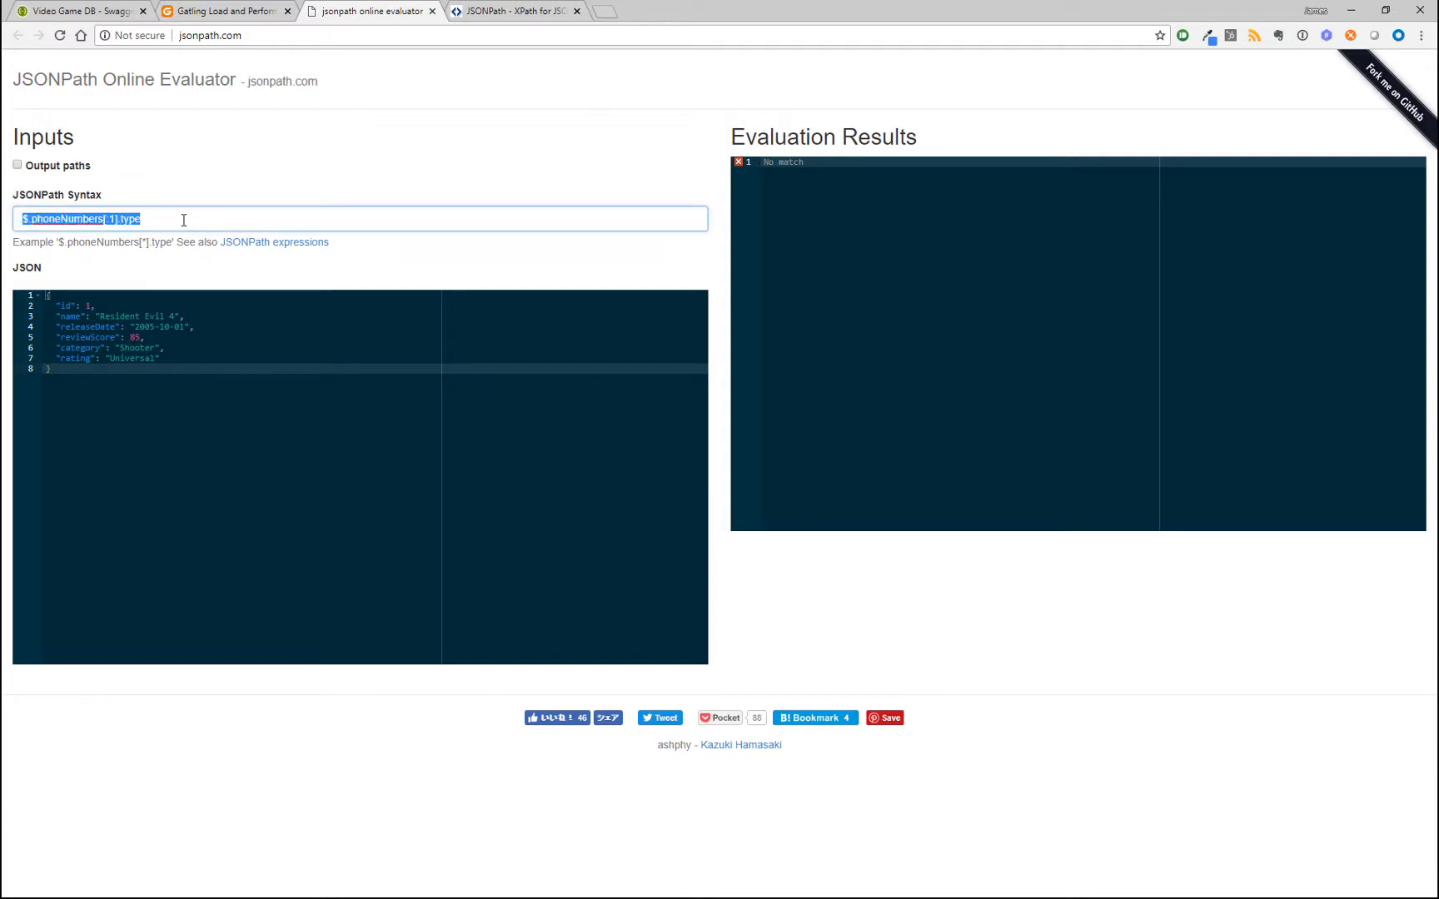
# Enter $.name as the JSONPath expression to extract the game's name.
pyautogui.write('$.nam')
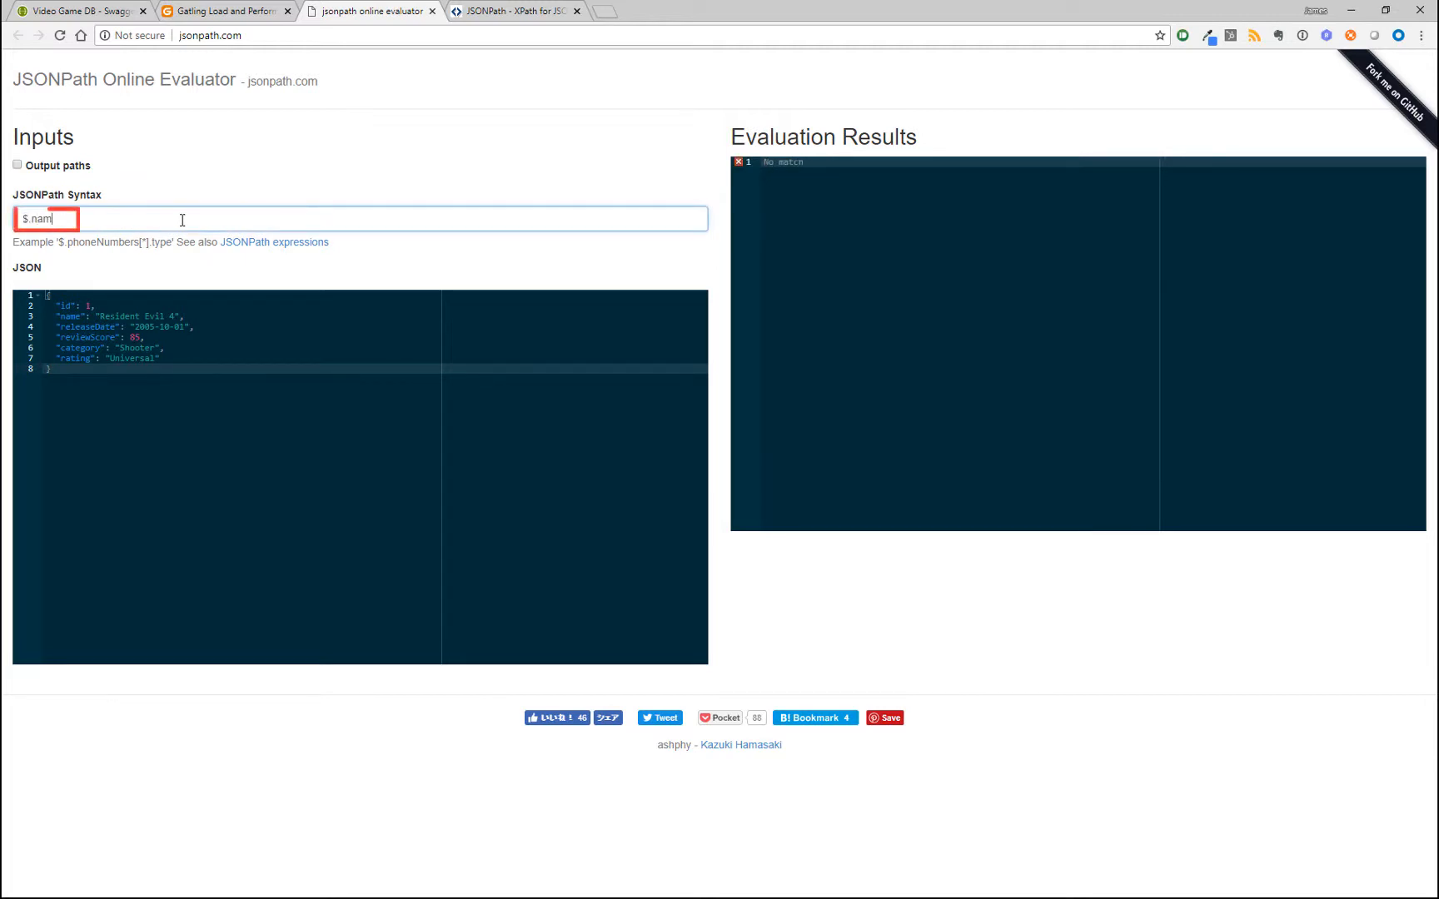
pyautogui.write('e')
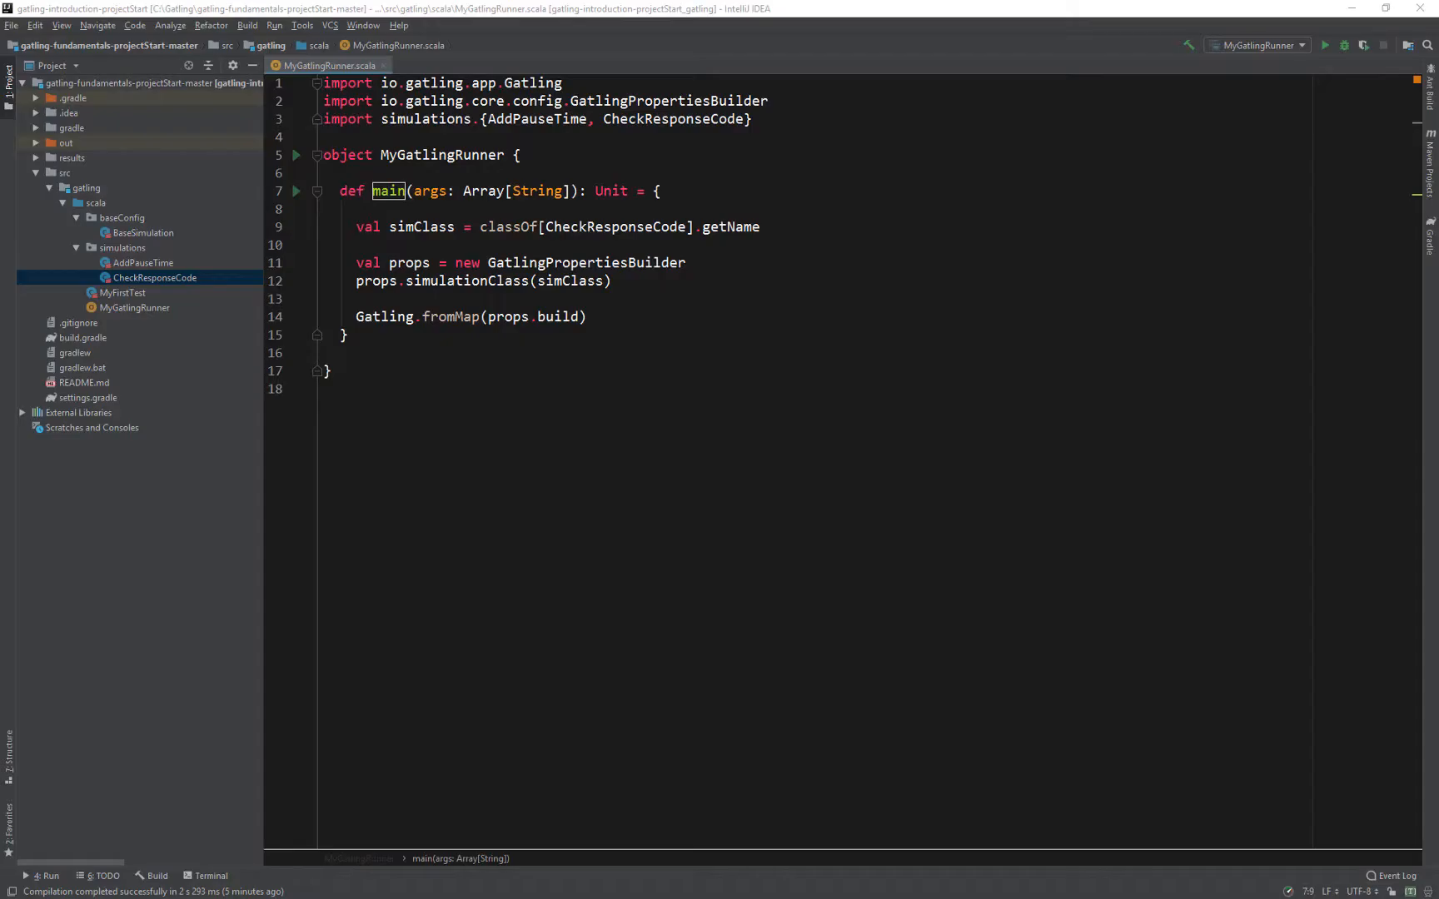
pyautogui.moveTo(123, 253)
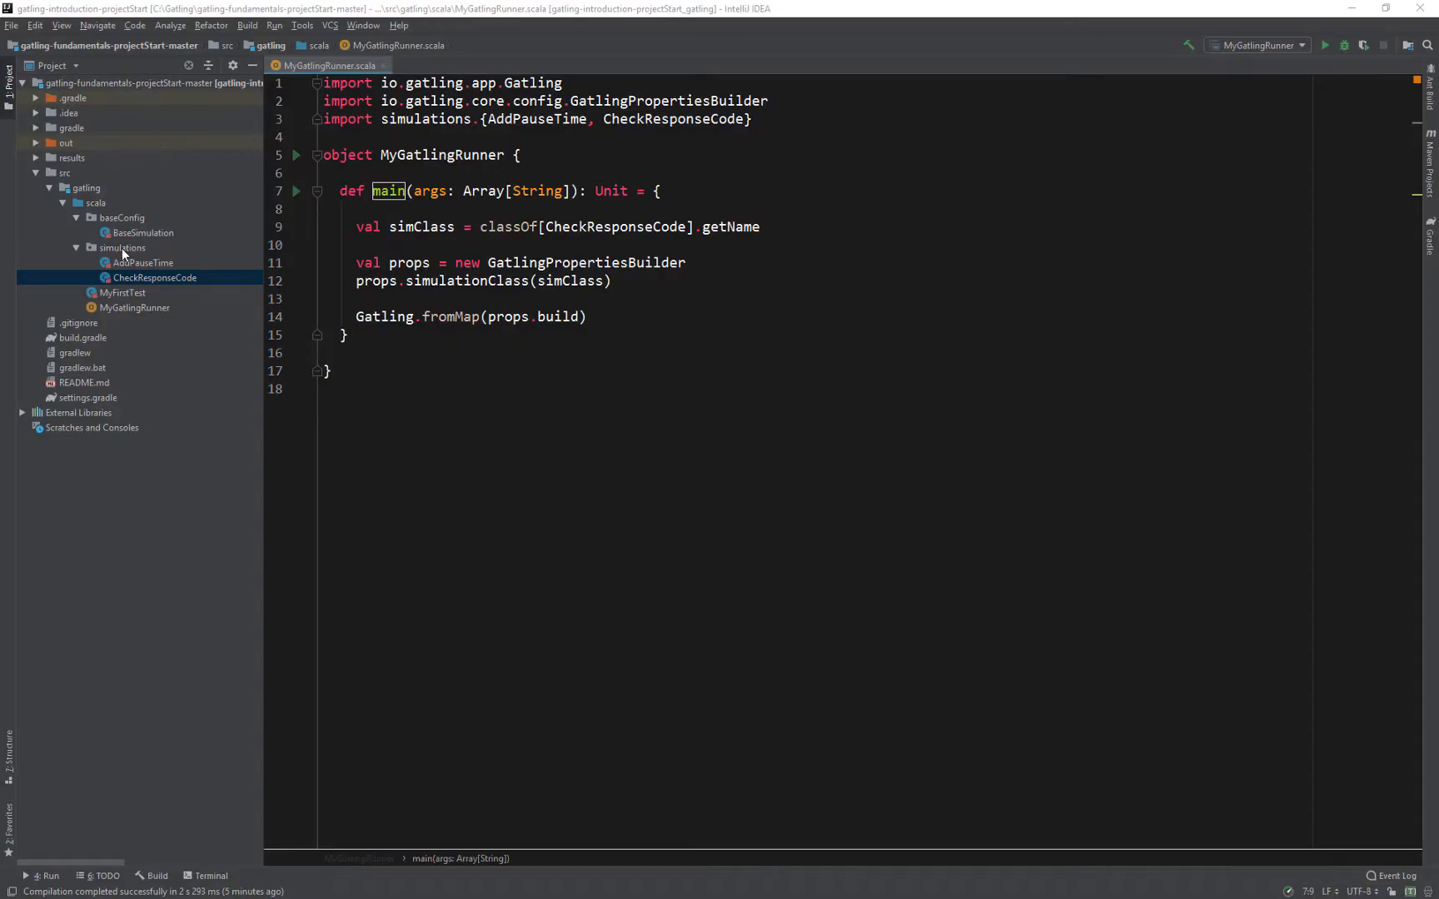
# Create Scala class CheckResponseBodyAndExtract in simulations, extending BaseSimulation.
pyautogui.rightClick(117, 247)
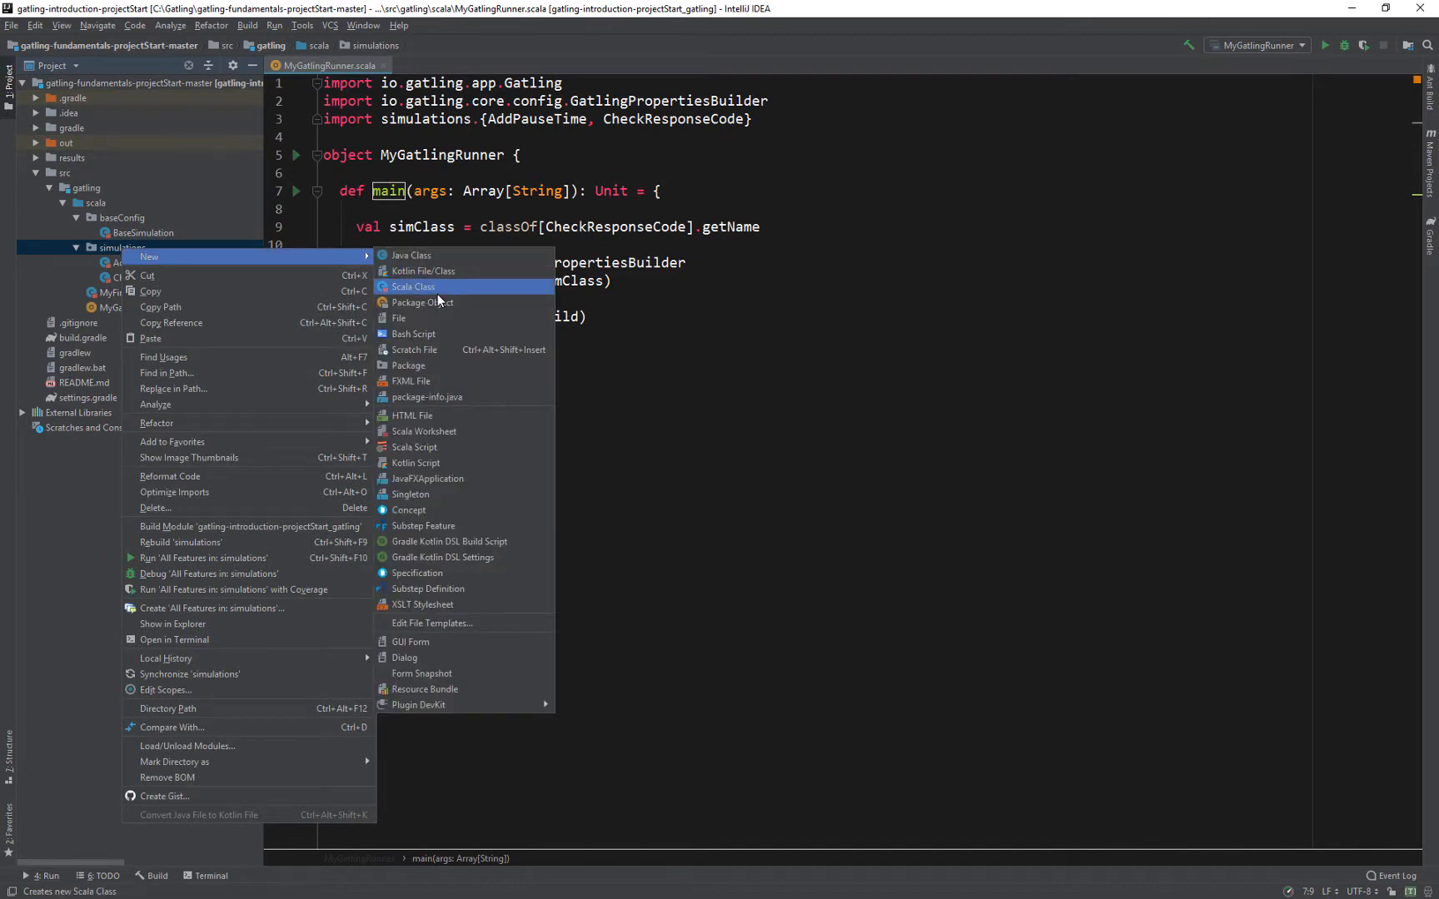
pyautogui.click(413, 287)
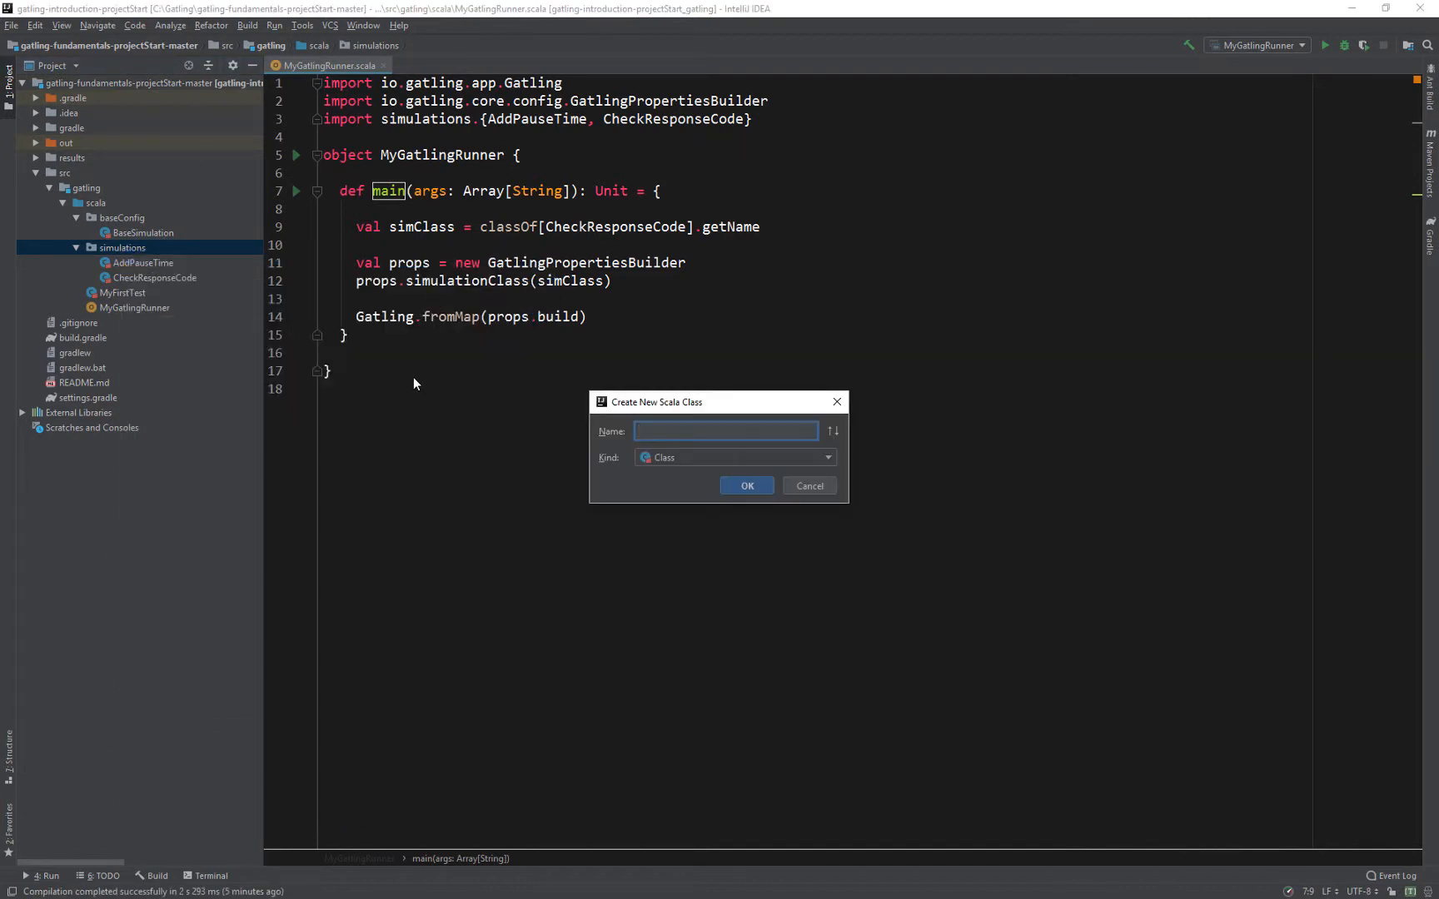
pyautogui.write('CheckResponse')
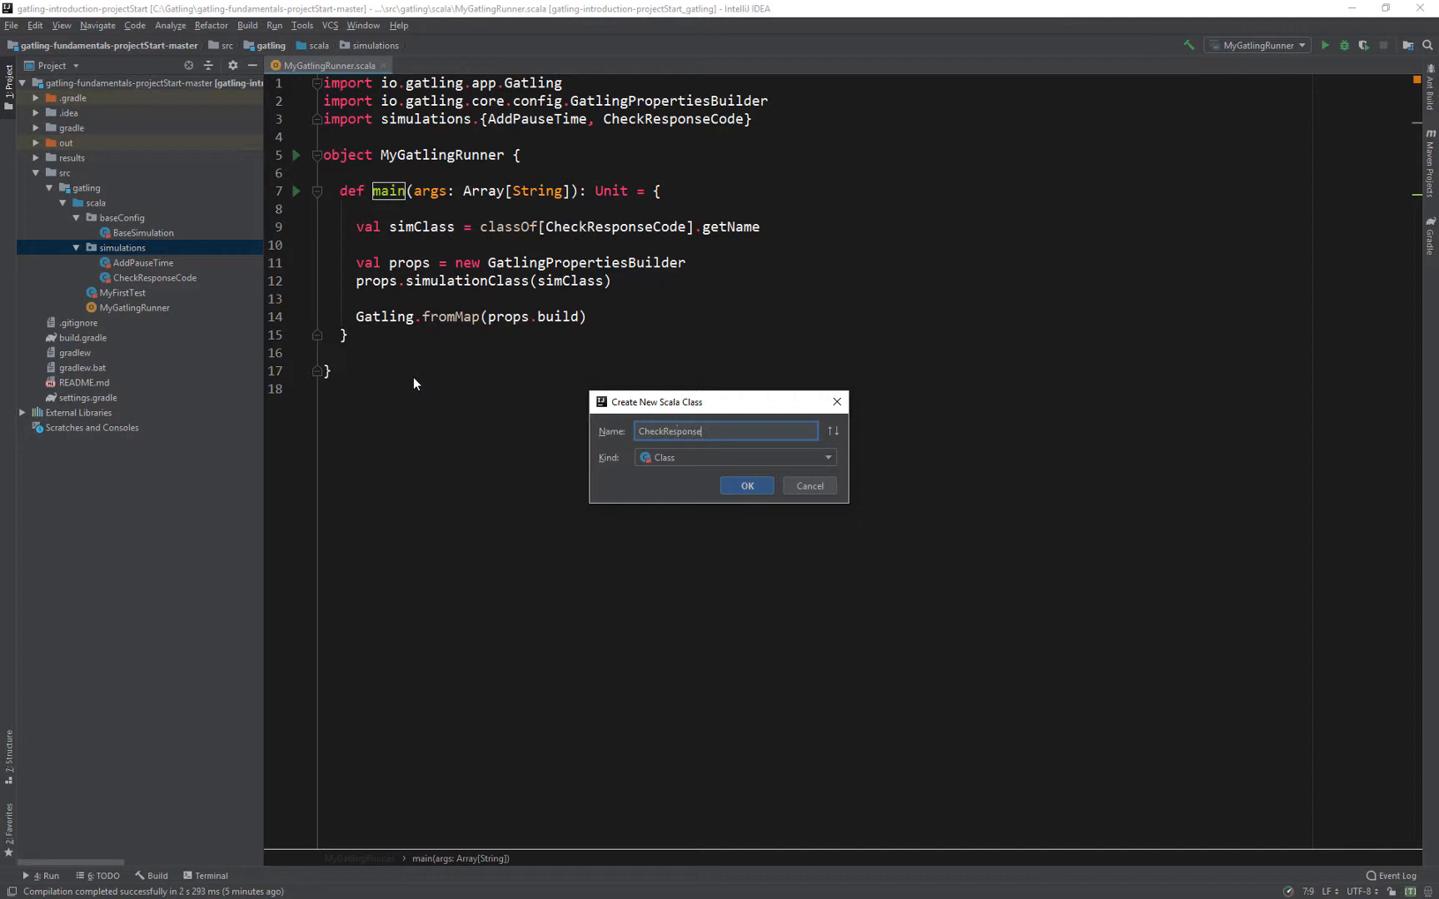
pyautogui.write('BodyAndExit')
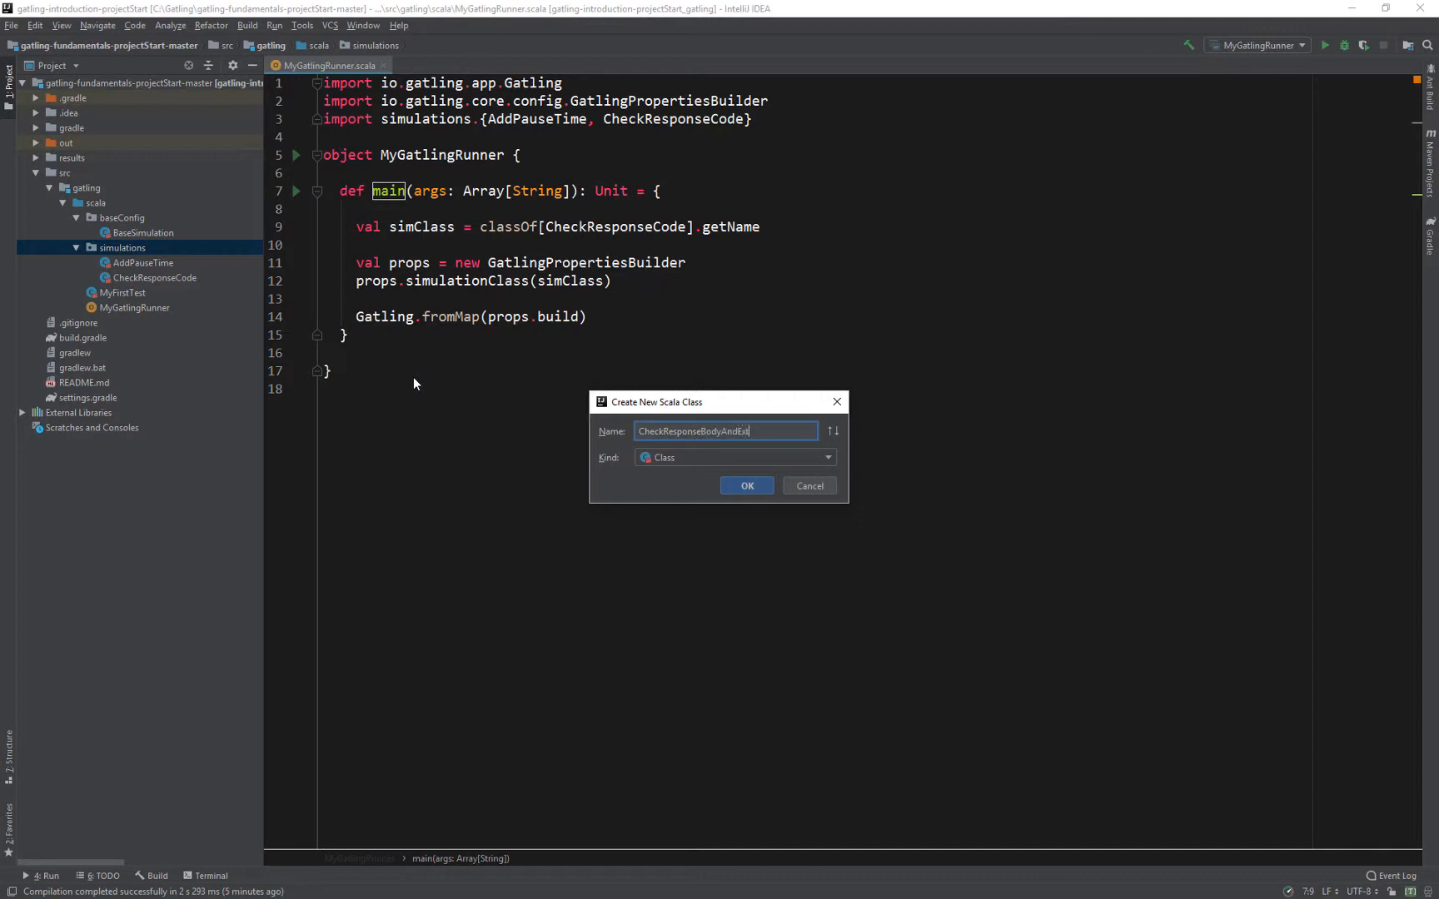
pyautogui.click(748, 486)
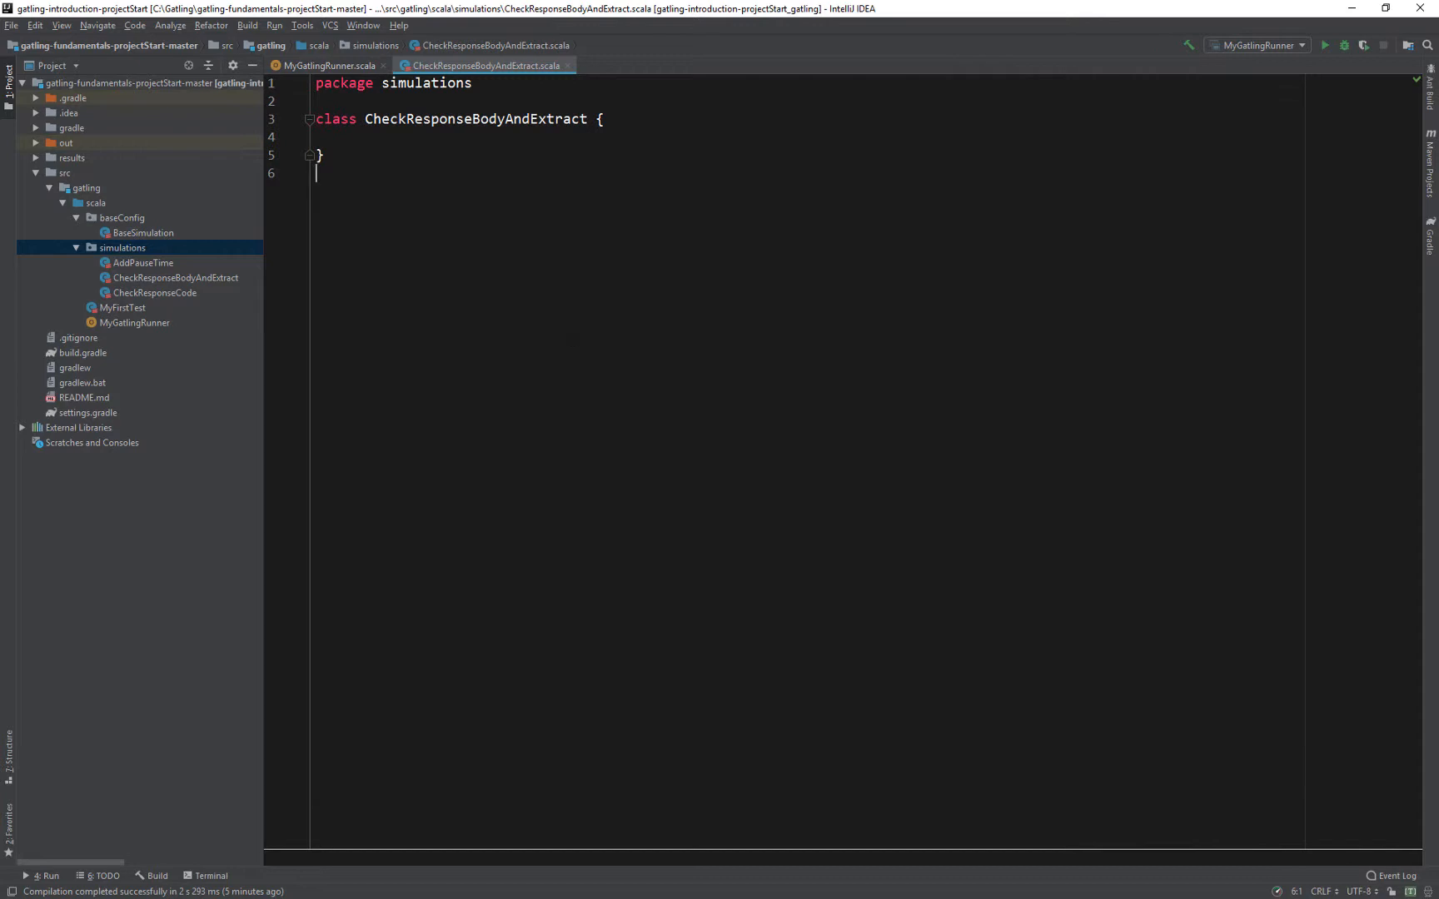
pyautogui.write('extends BaseSimulation')
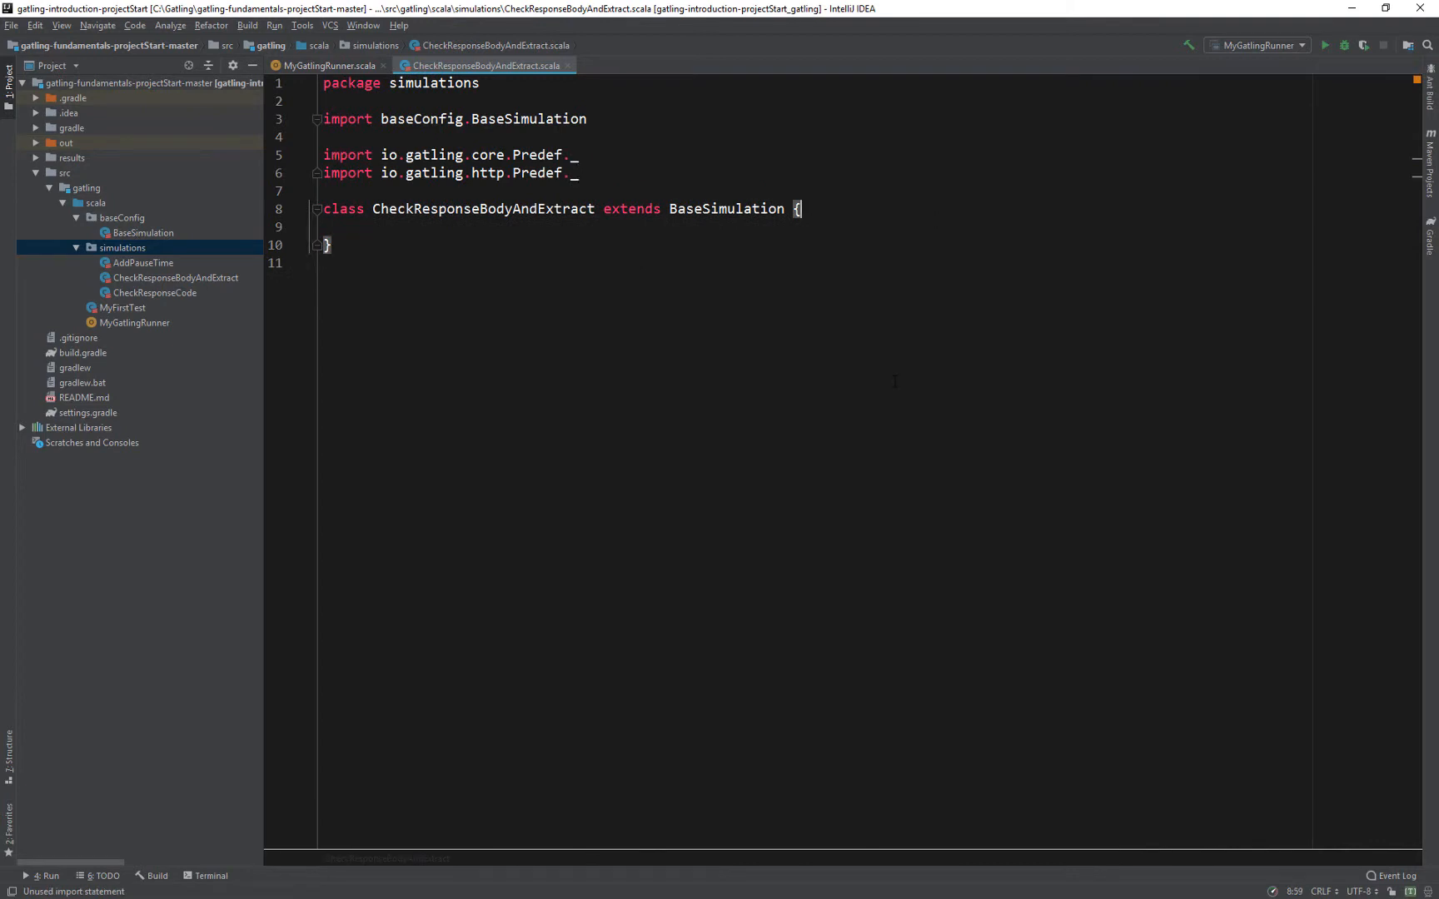
# Write val scn as a "Video Game DB" scenario executing an HTTP get on videogames/1.
pyautogui.write('val scn')
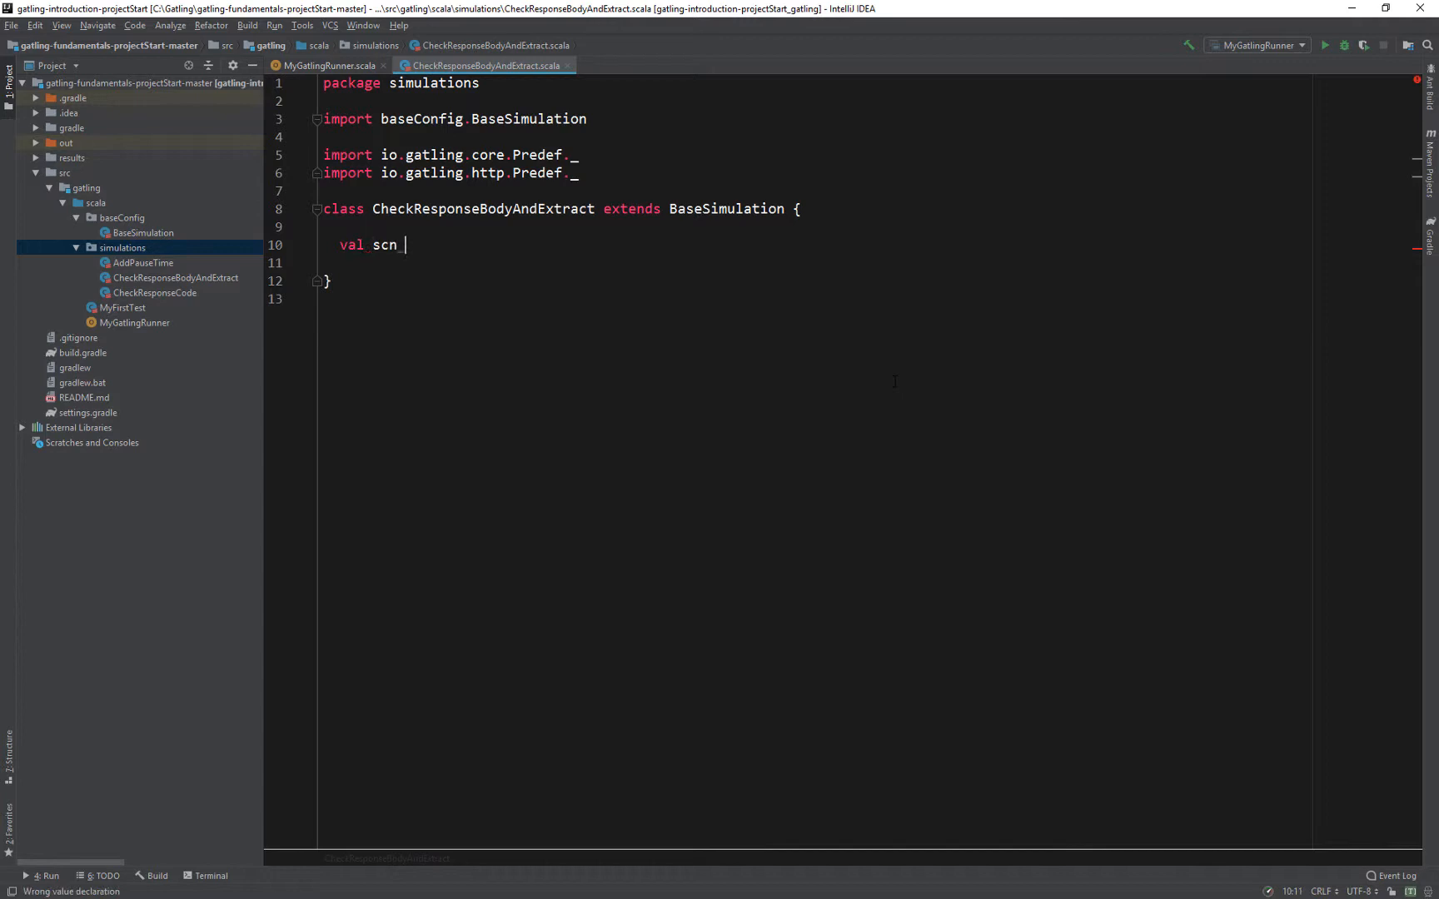
pyautogui.write('= scenario( scenarioName = "Video")')
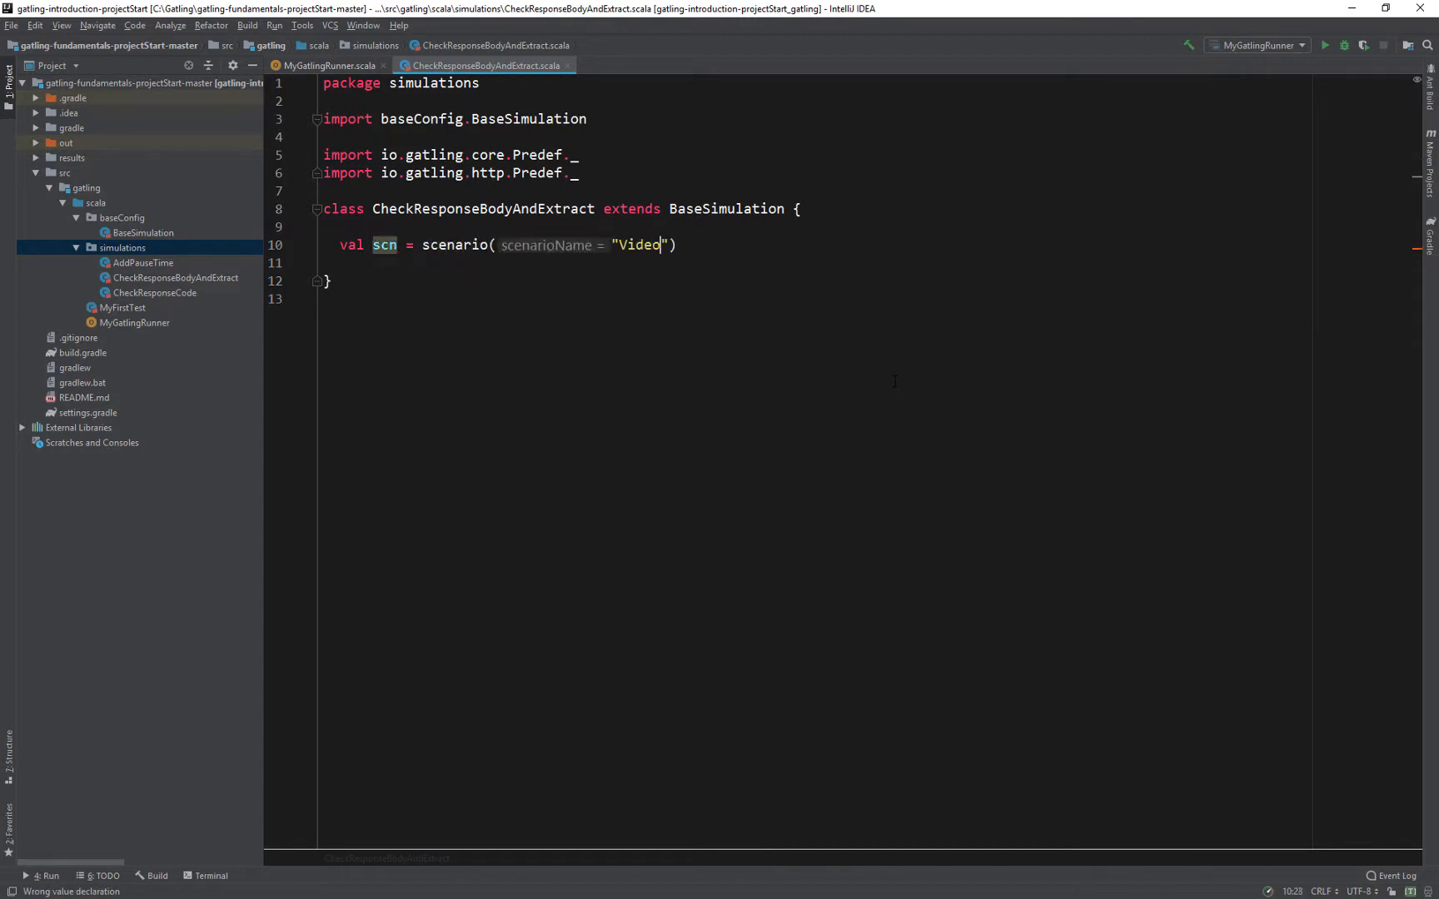
pyautogui.write('Game DB')
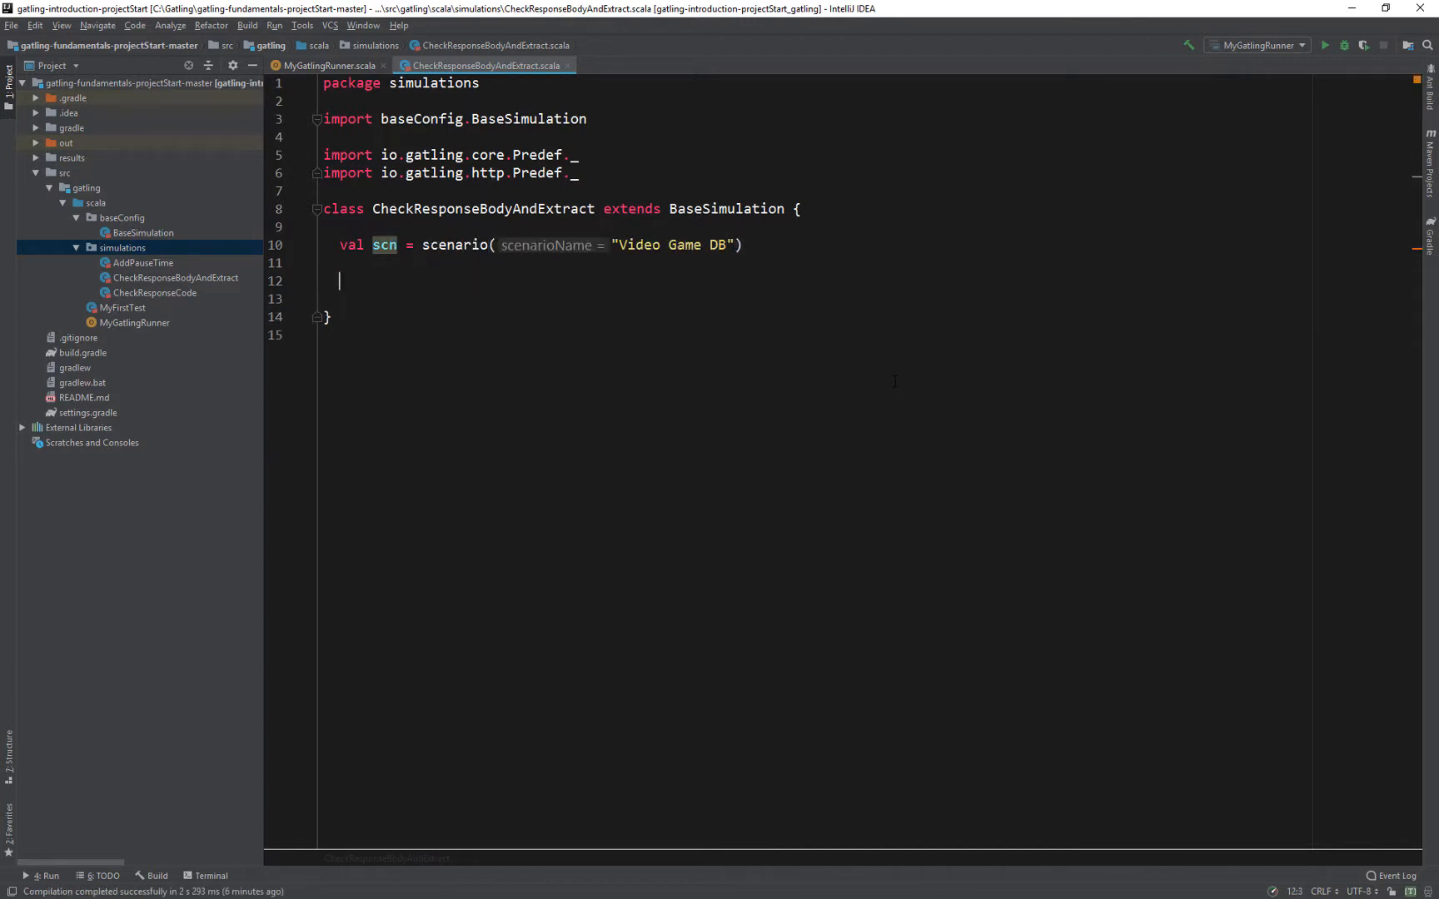
pyautogui.write('.exec(http(""))')
pyautogui.click(813, 299)
pyautogui.write('.get())')
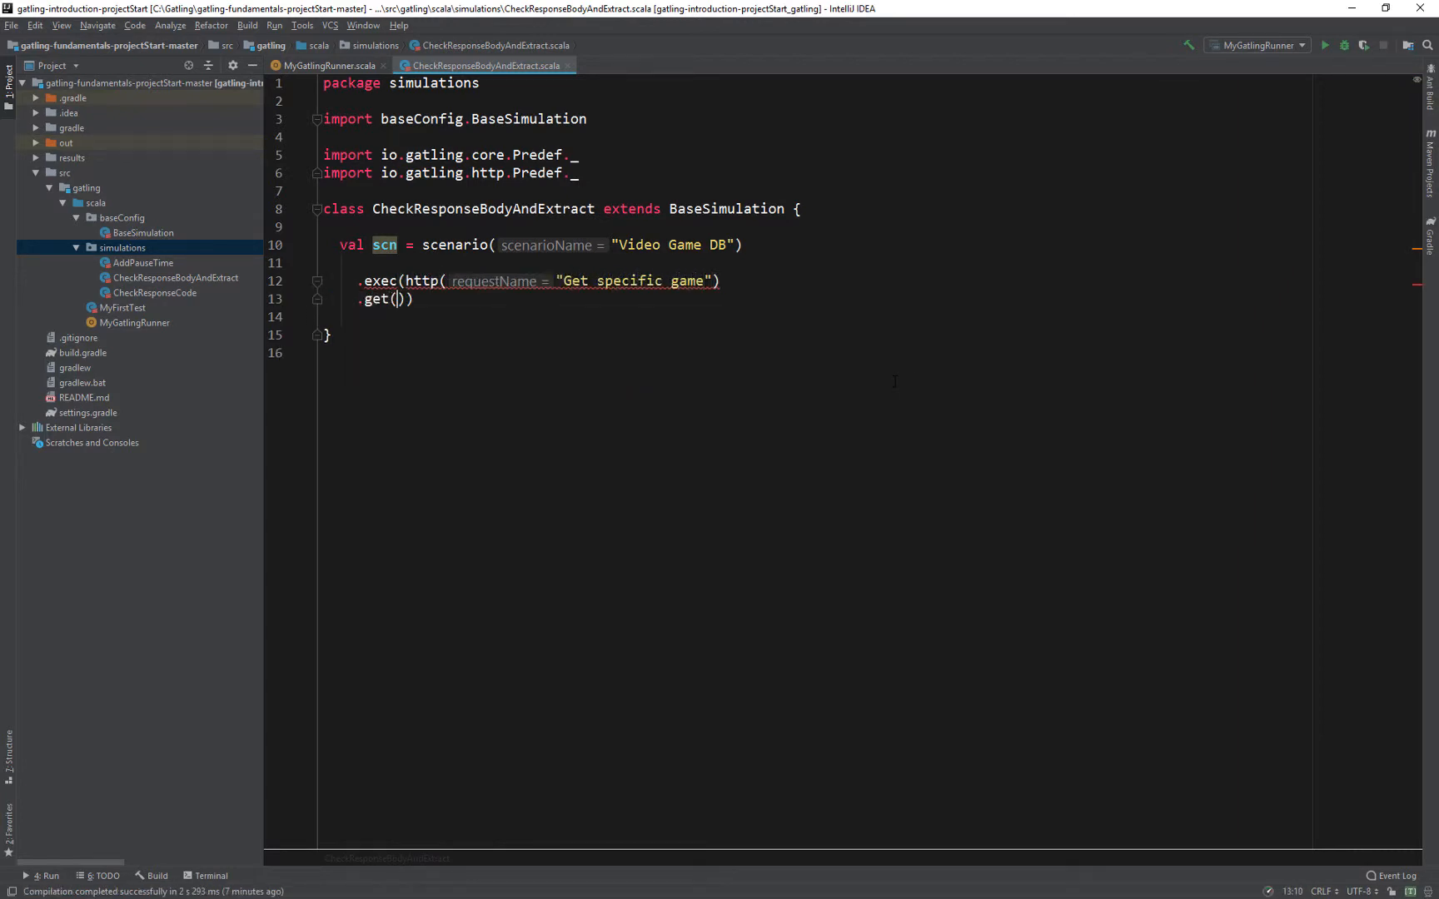
pyautogui.write('"videogames/1"')
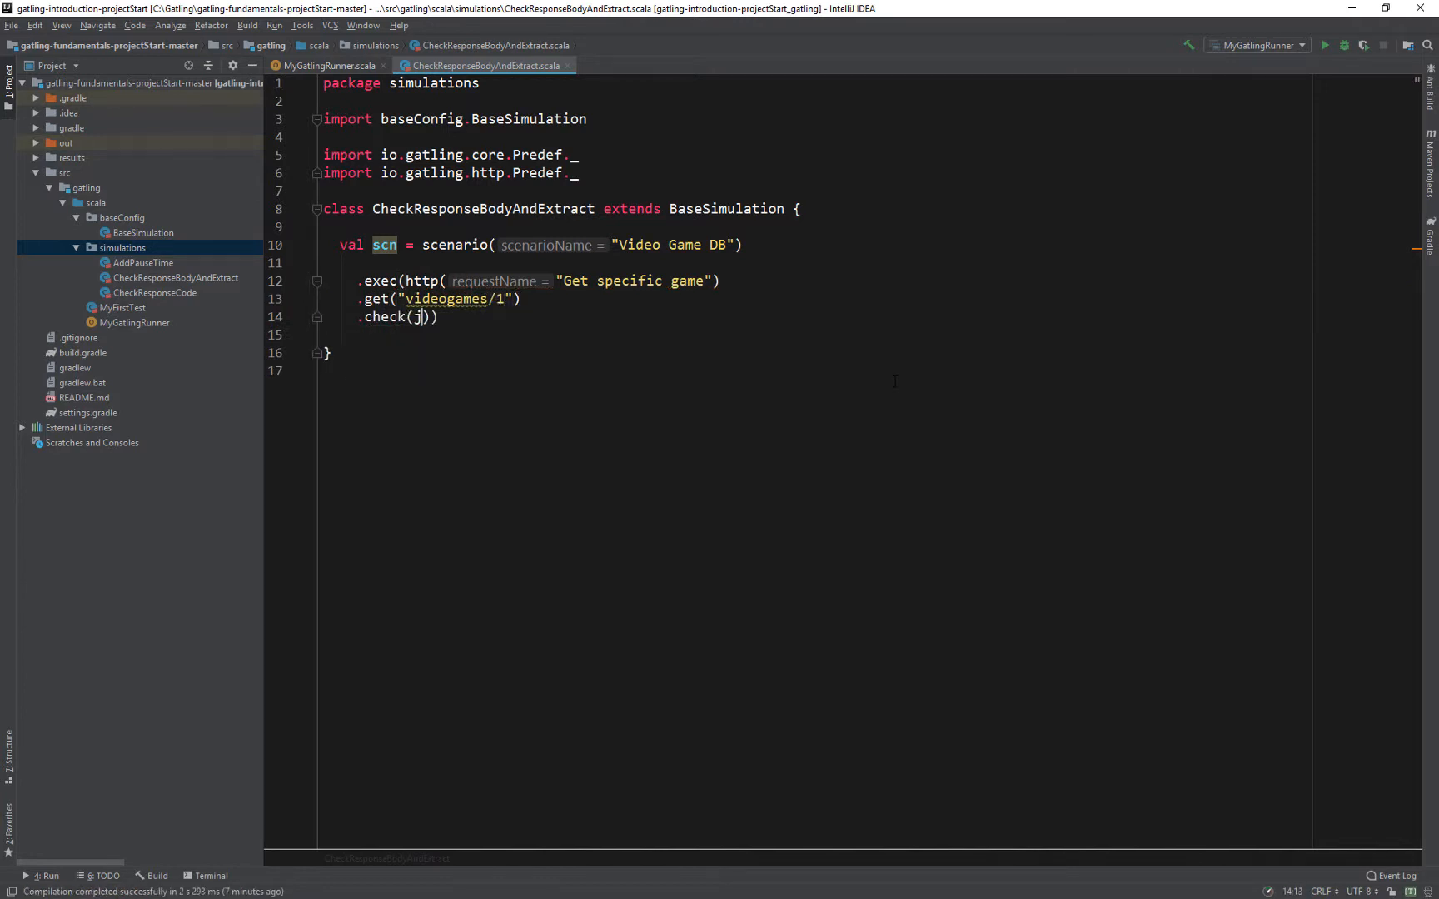
# Add a check that jsonPath $.name is "Resident Evil 4".
pyautogui.write('sonPath("$.name')
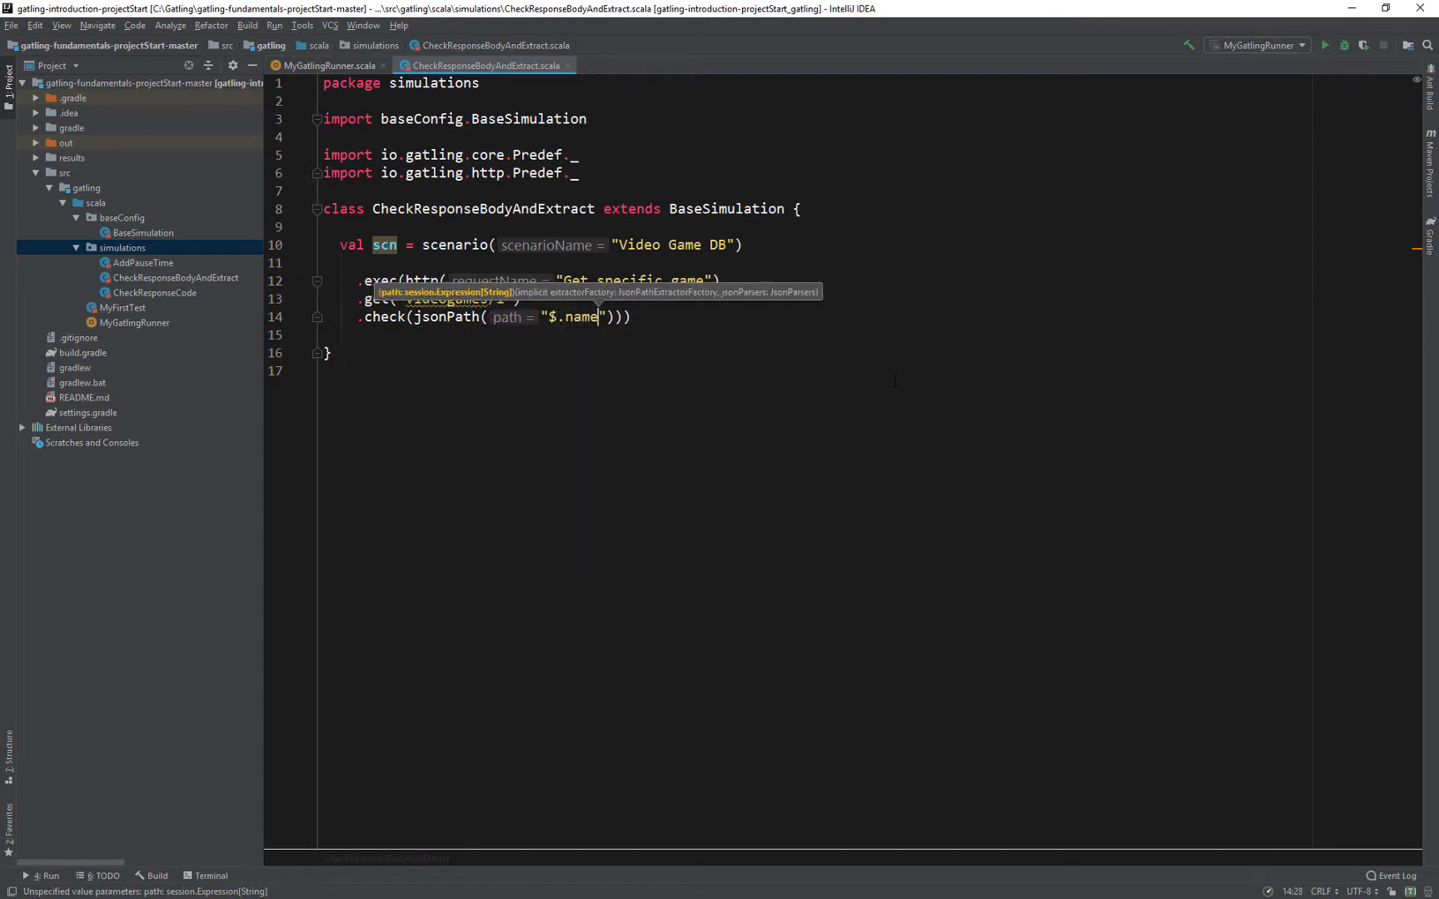
pyautogui.write('.is')
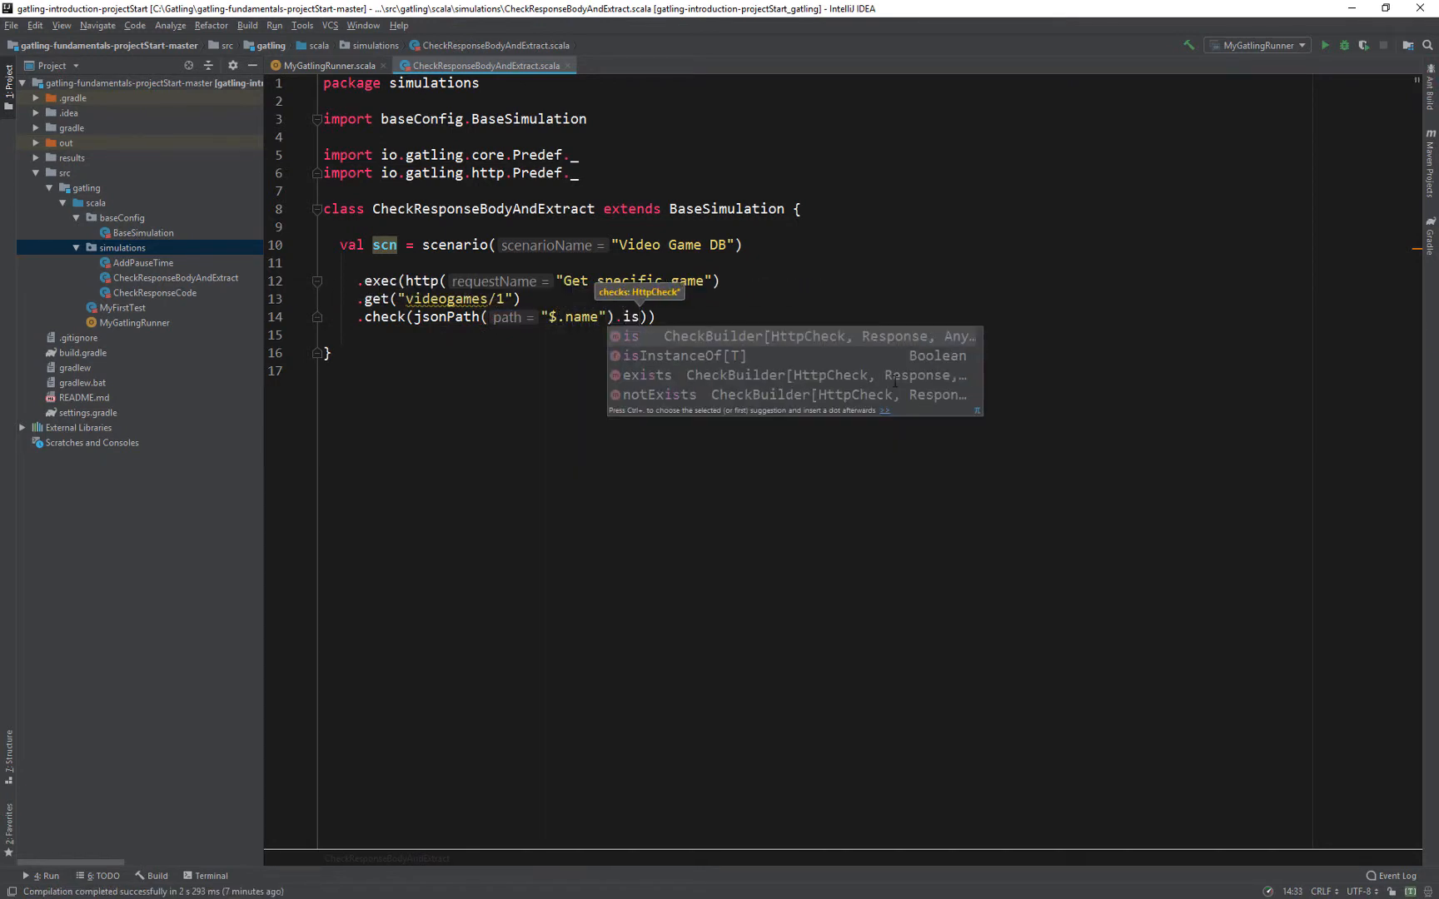
pyautogui.write('"Resident Evil "')
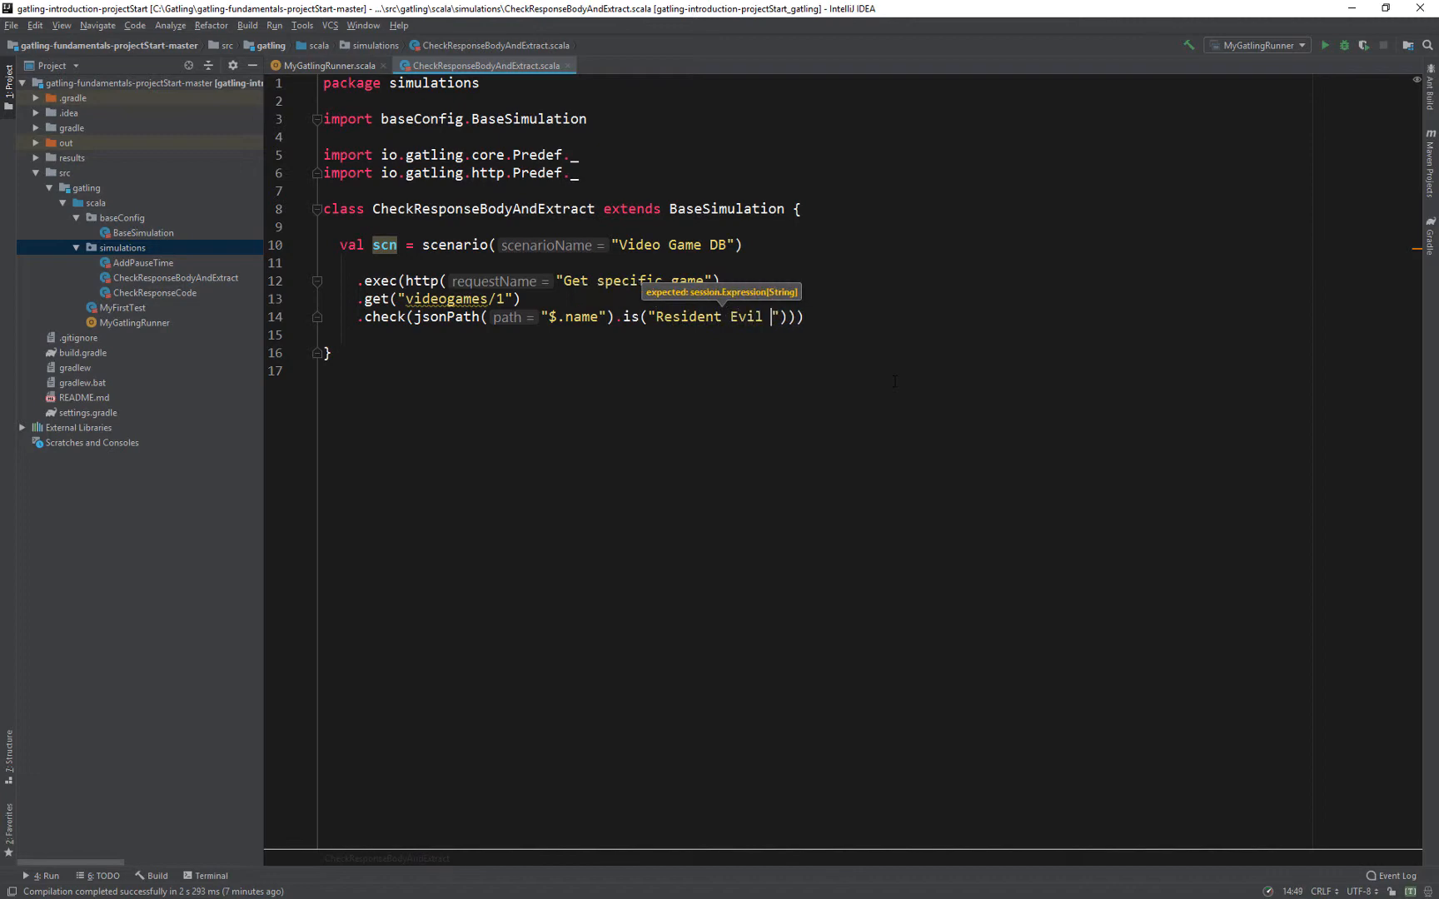
pyautogui.write('4')
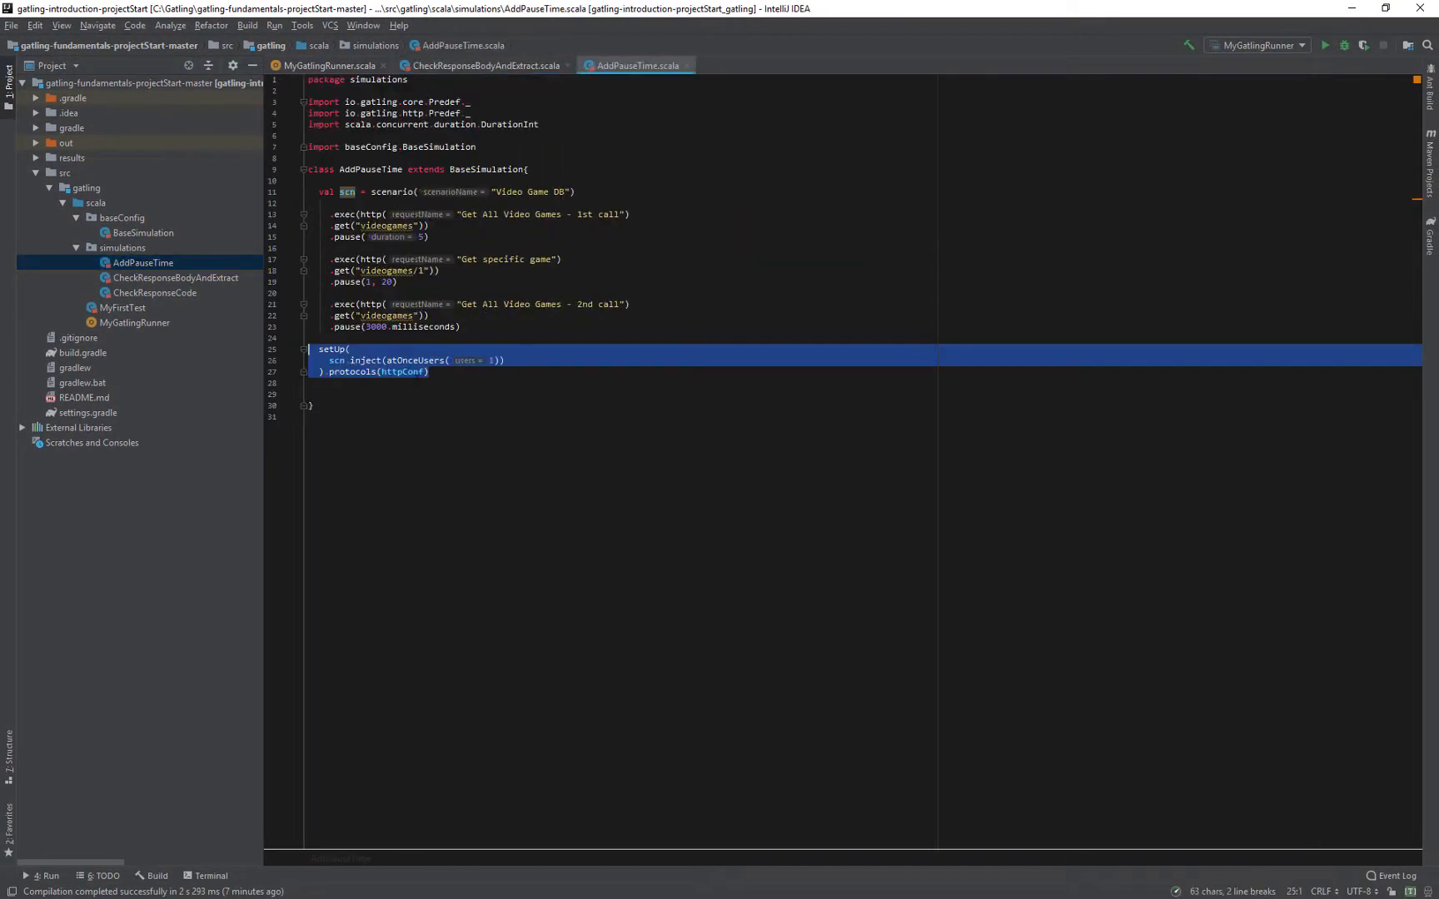
# Copy the one-user setUp from AddPauseTime, point MyGatlingRunner at CheckResponseBodyAndExtract and run it.
pyautogui.doubleClick(413, 362)
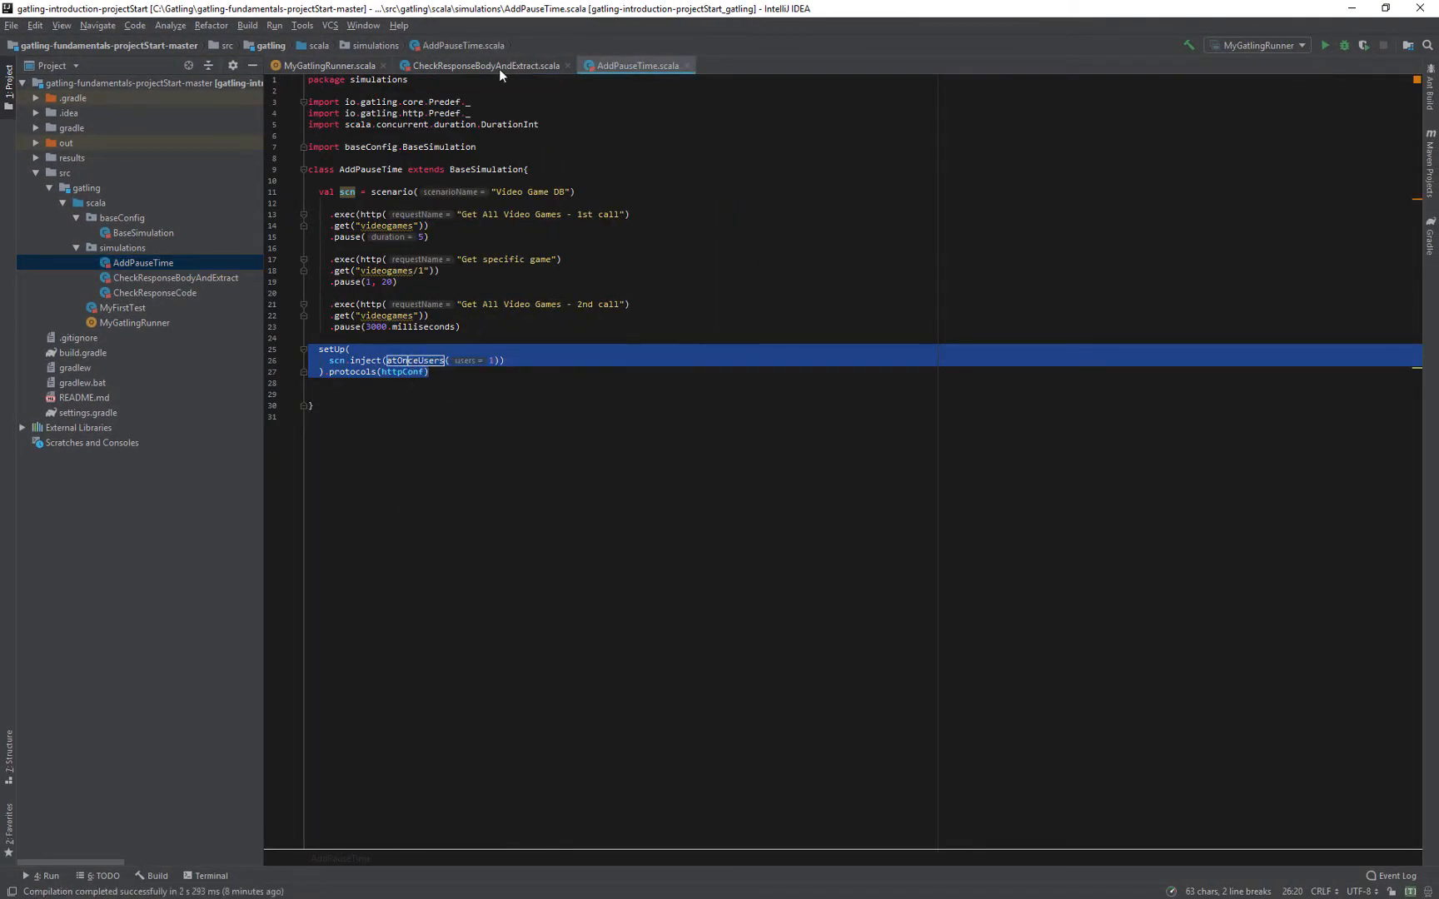
pyautogui.click(487, 66)
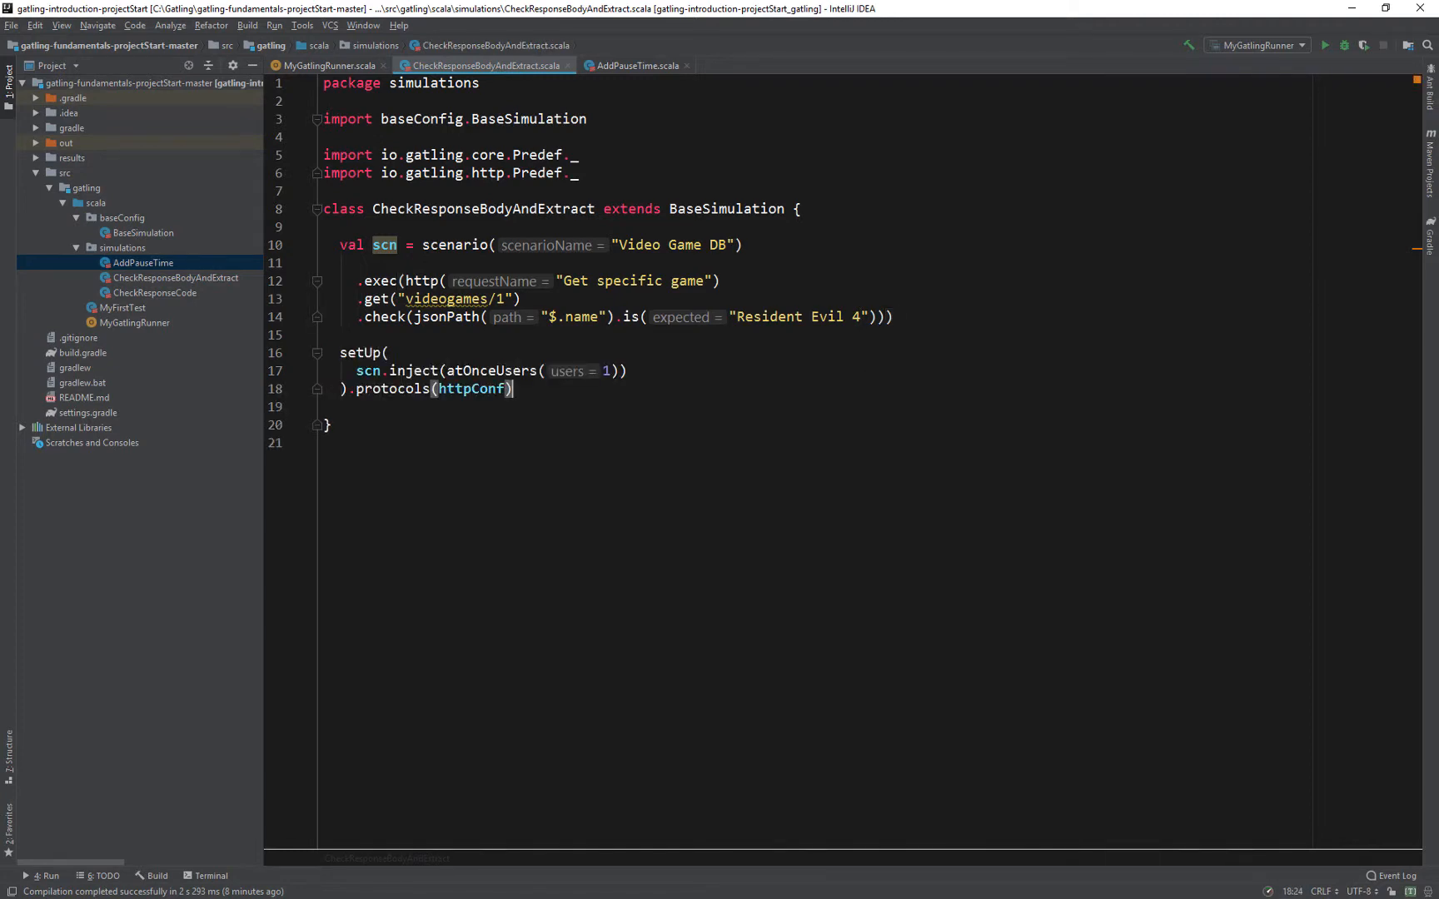
pyautogui.click(321, 65)
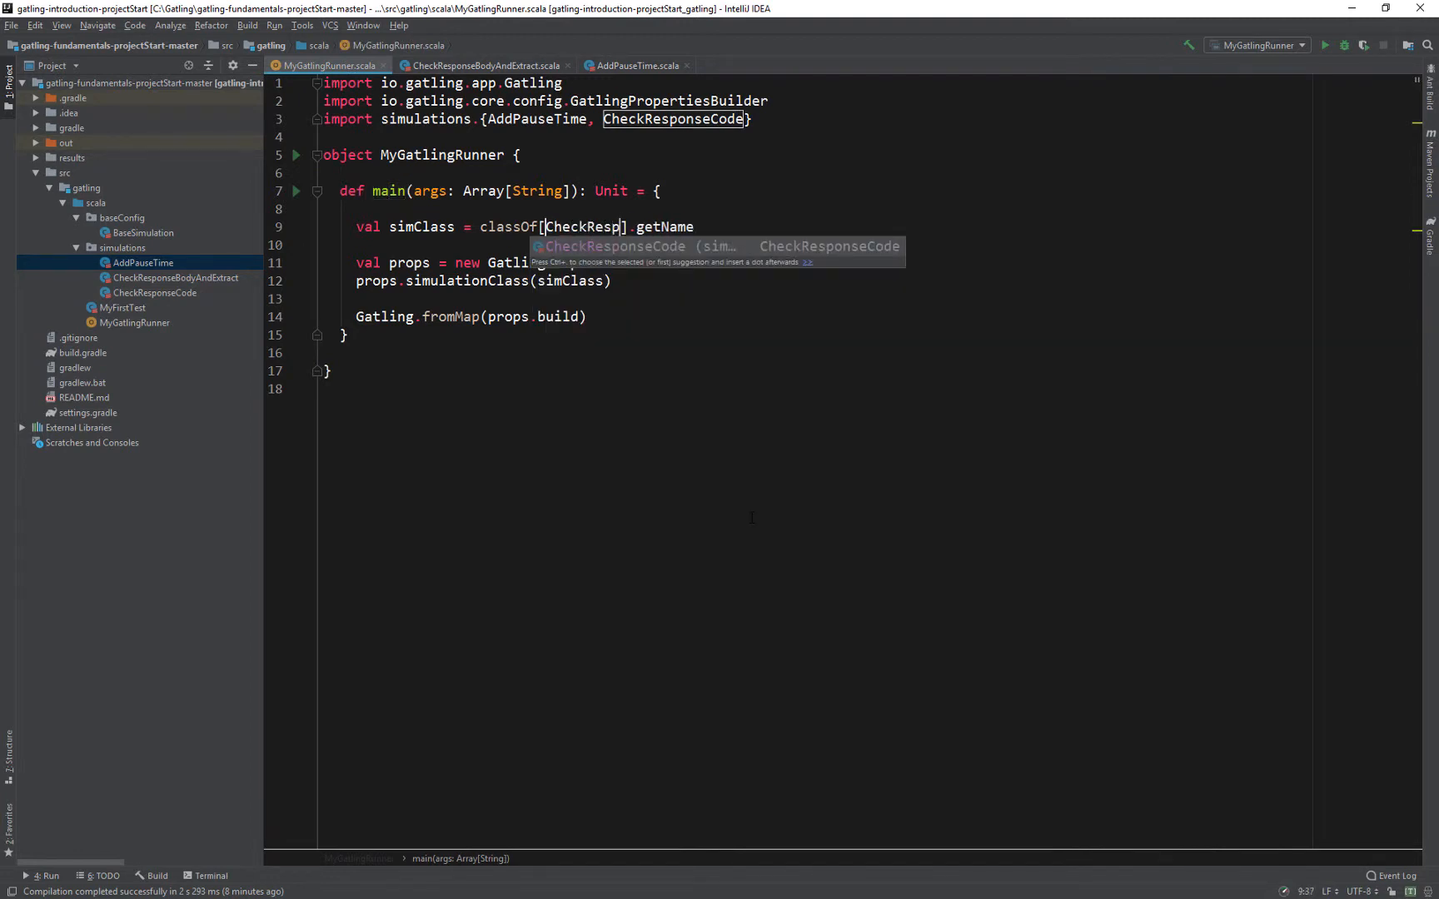
pyautogui.write('onseBodyAndExtract')
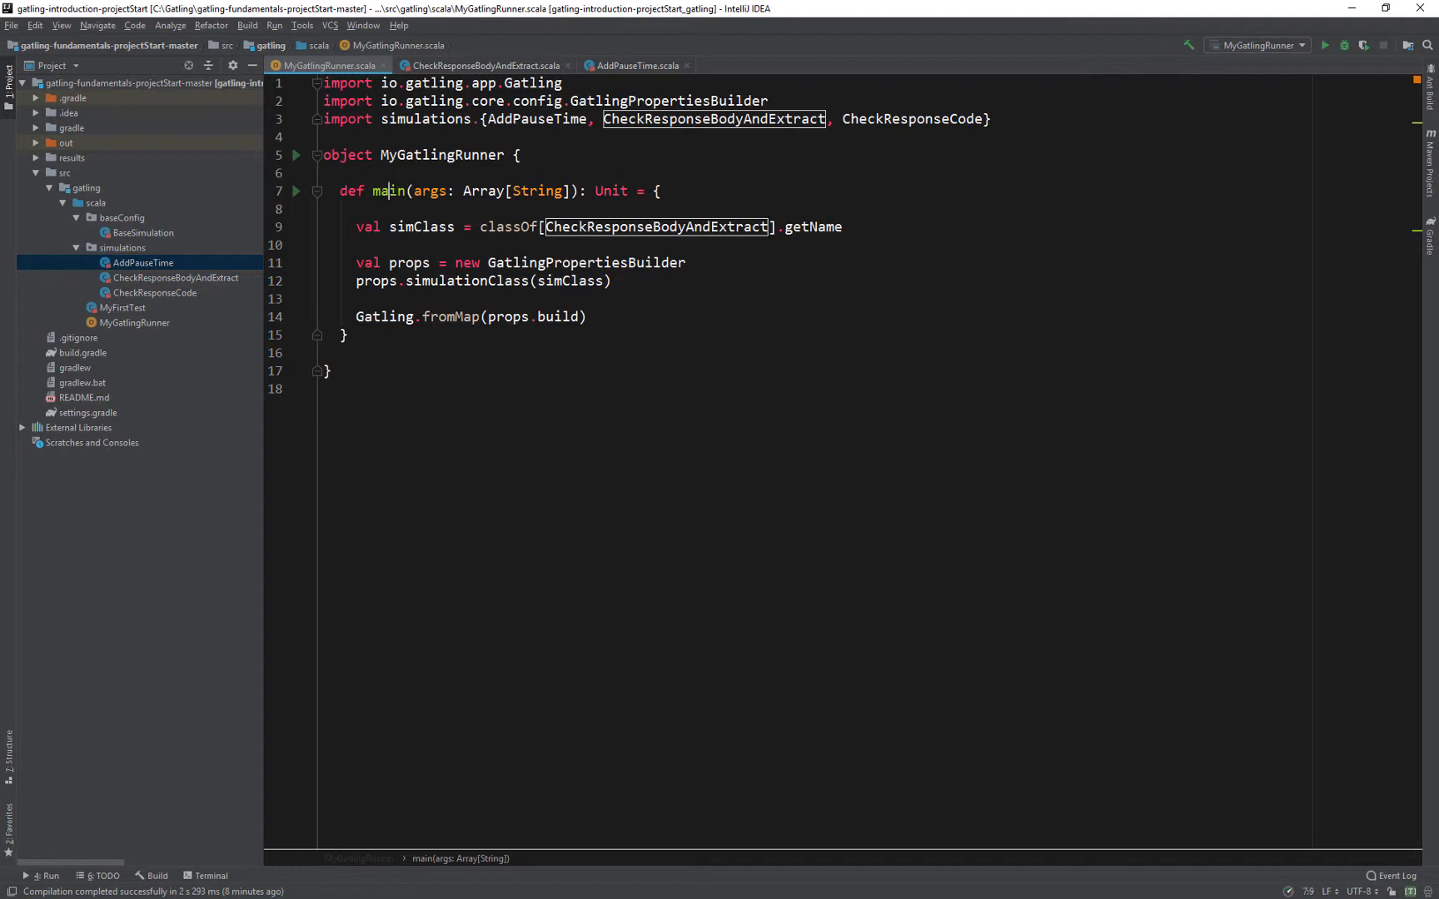
pyautogui.rightClick(390, 191)
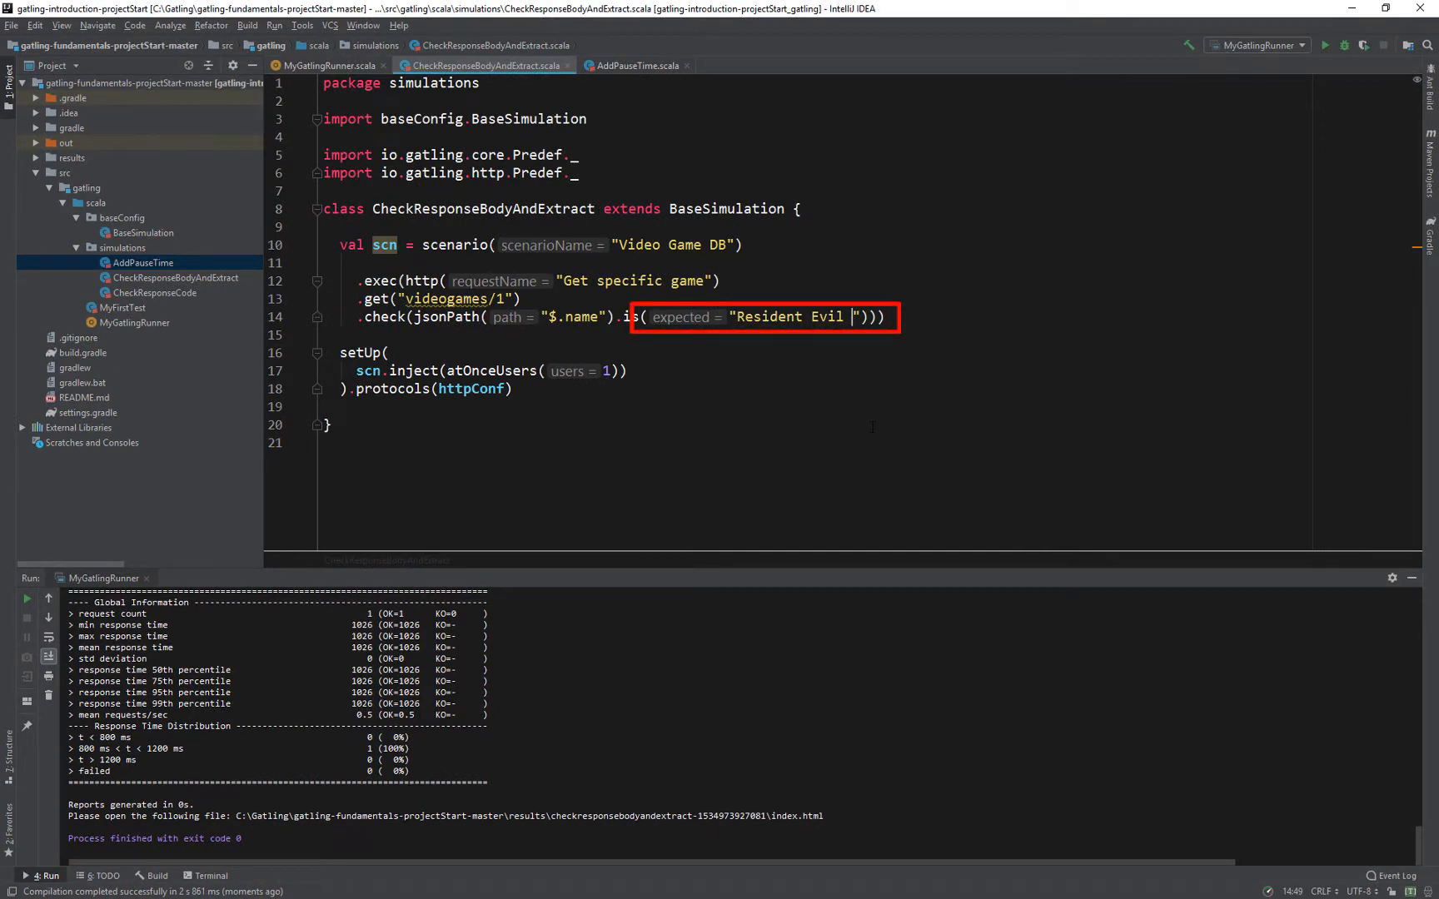
# Change the expected game name in the check from Resident Evil 4 to Resident Evil 5.
pyautogui.write('5')
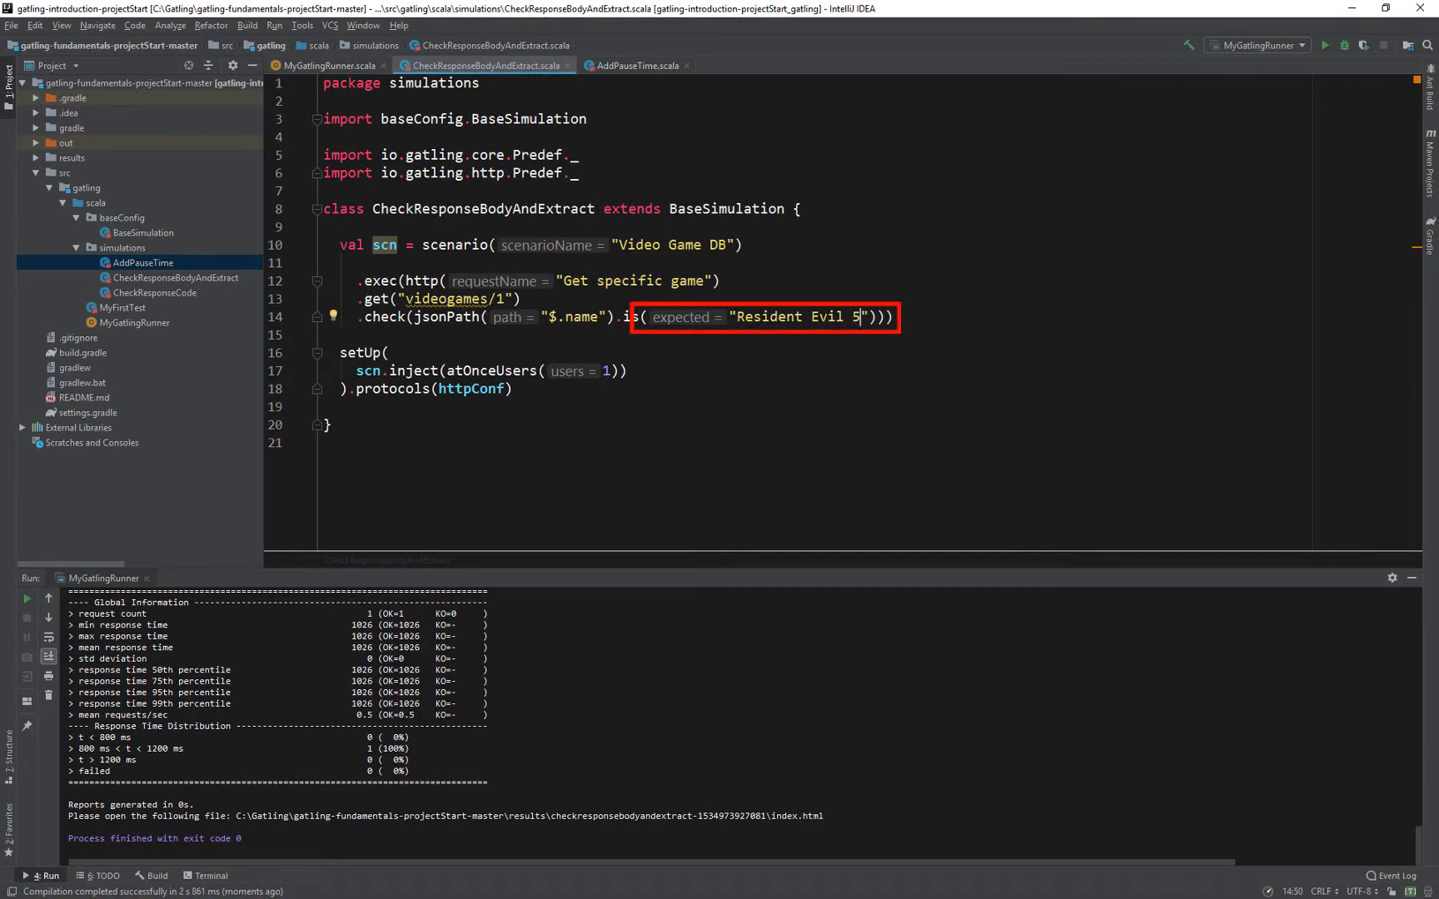